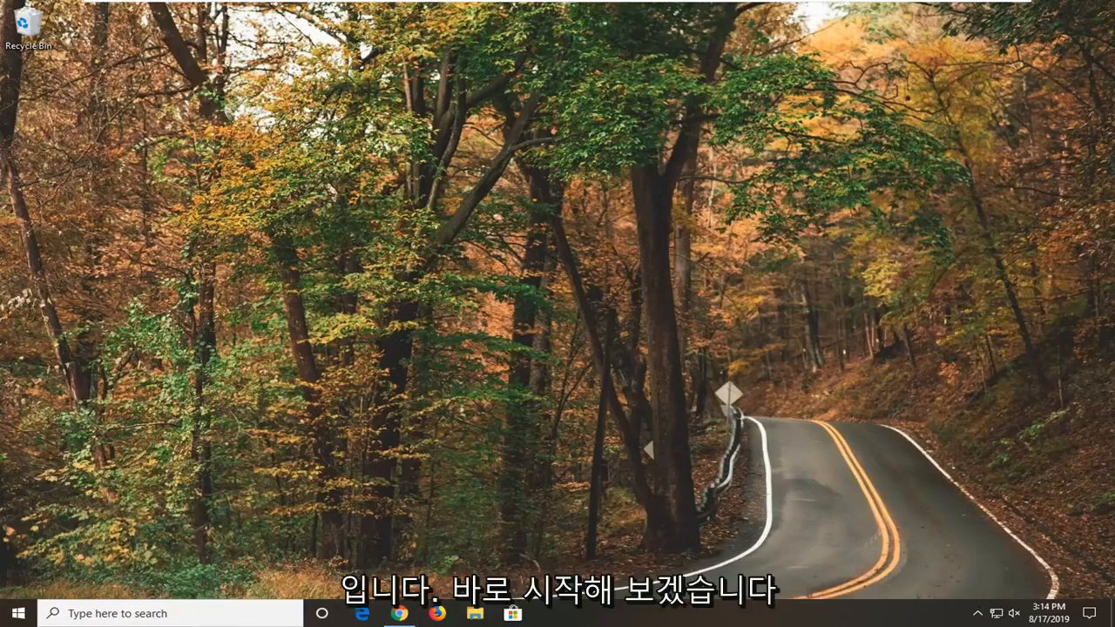
pyautogui.moveTo(470, 417)
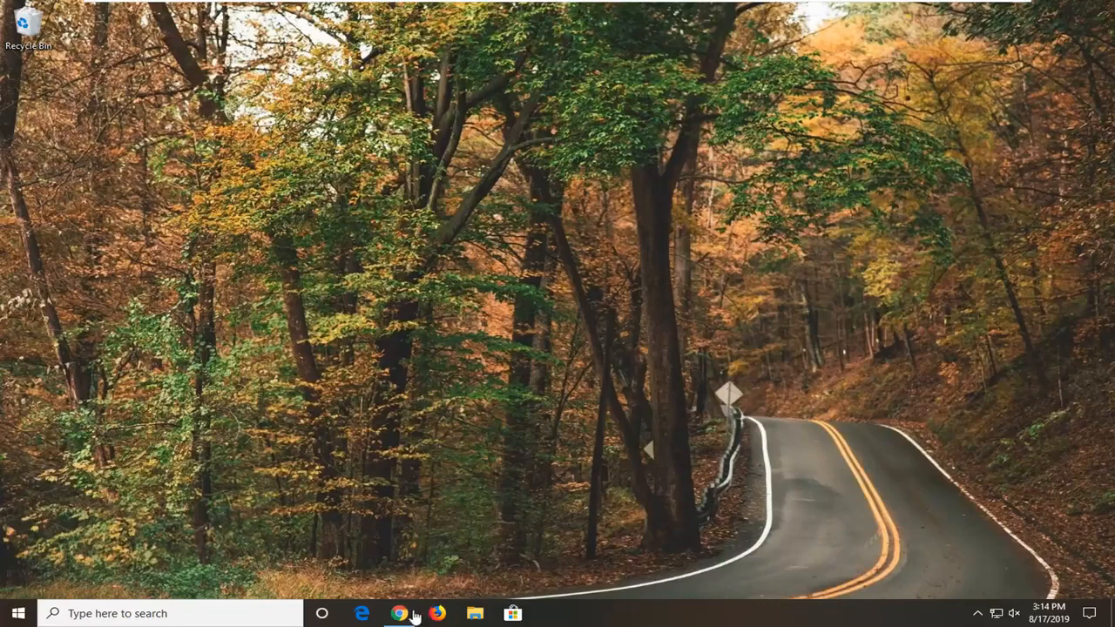
# Step: Launch Chrome, go to google.com and search for 'java'
pyautogui.click(400, 613)
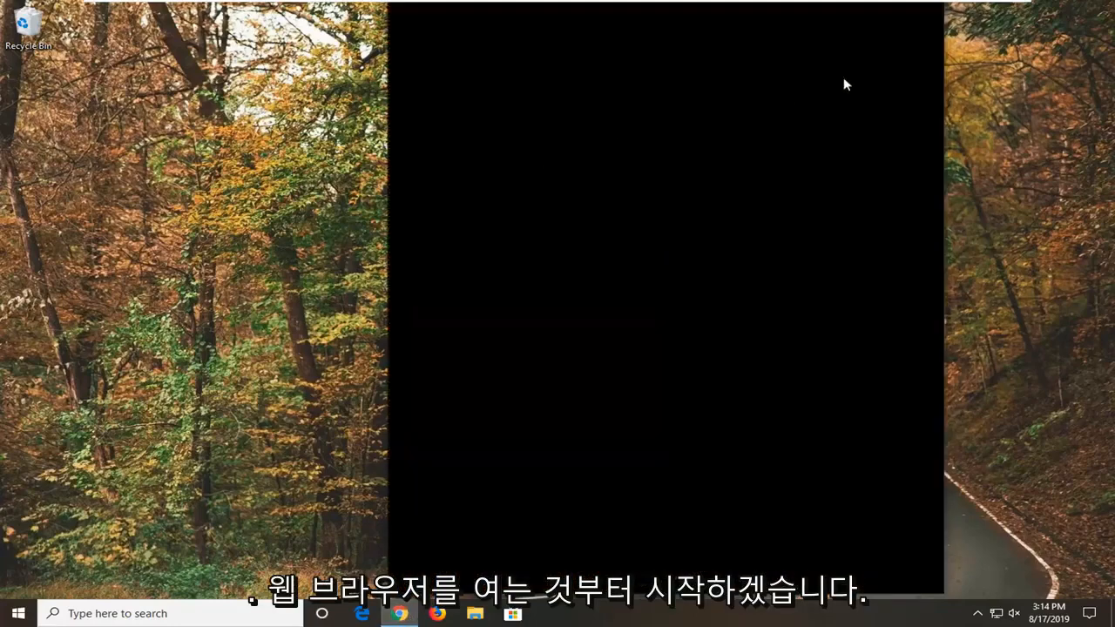
pyautogui.click(399, 613)
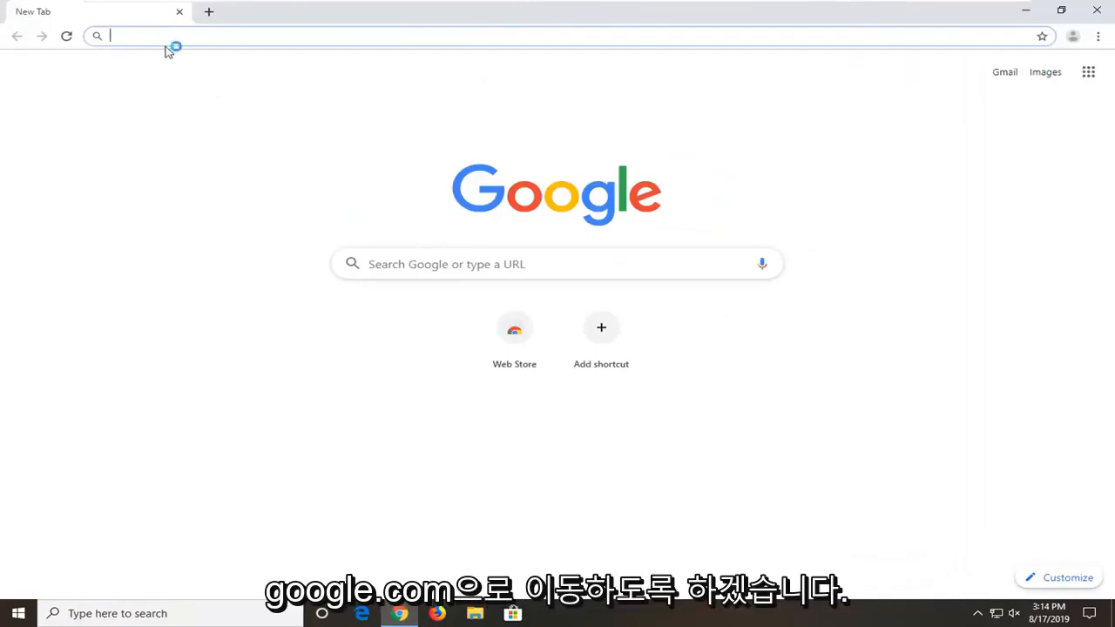
pyautogui.write('google.com')
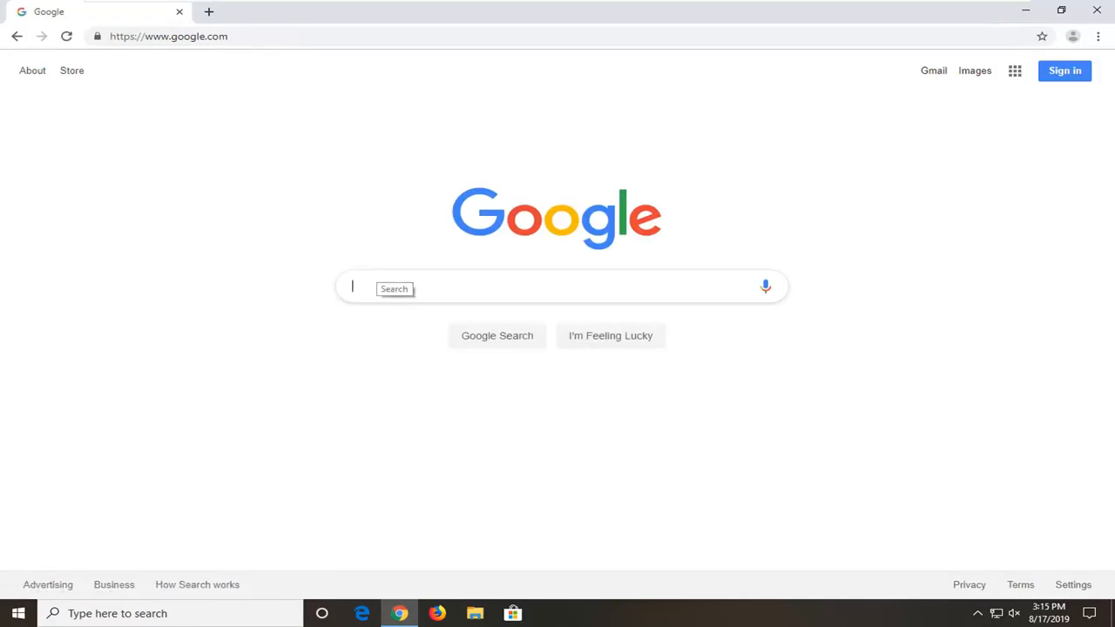
pyautogui.write('java')
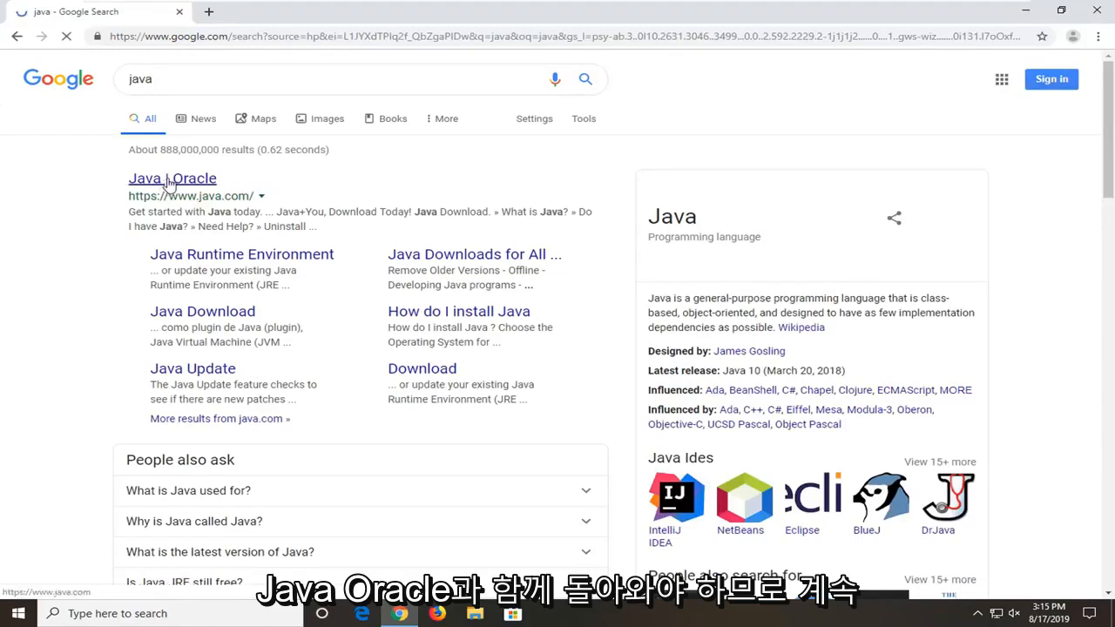
# Step: Open the Java | Oracle result, go to Java Download, and agree to start the free download
pyautogui.click(172, 178)
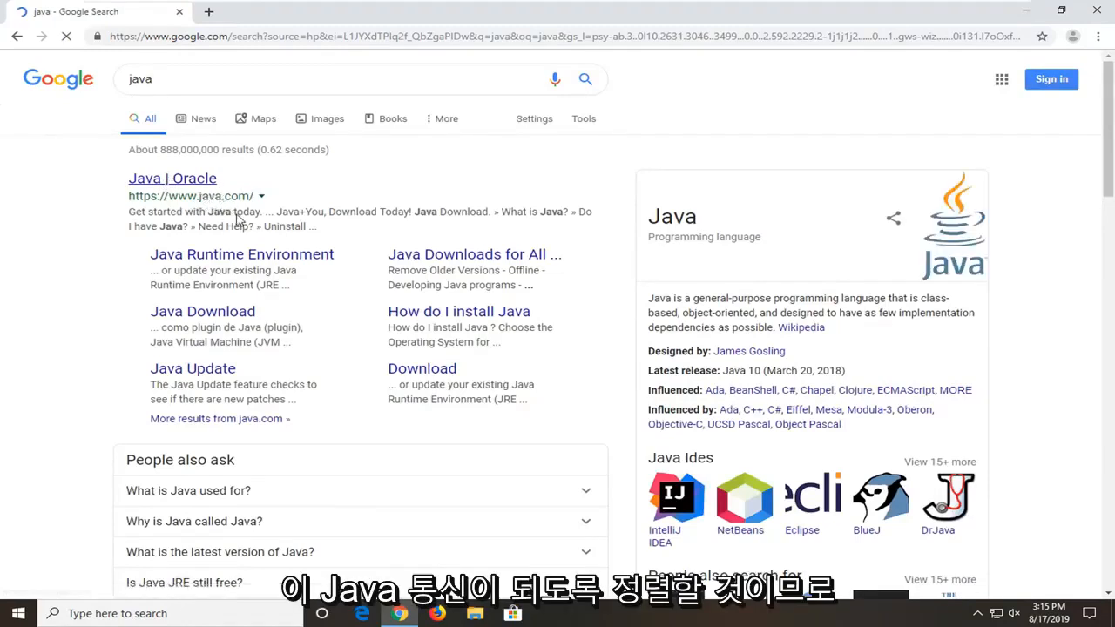
pyautogui.click(172, 178)
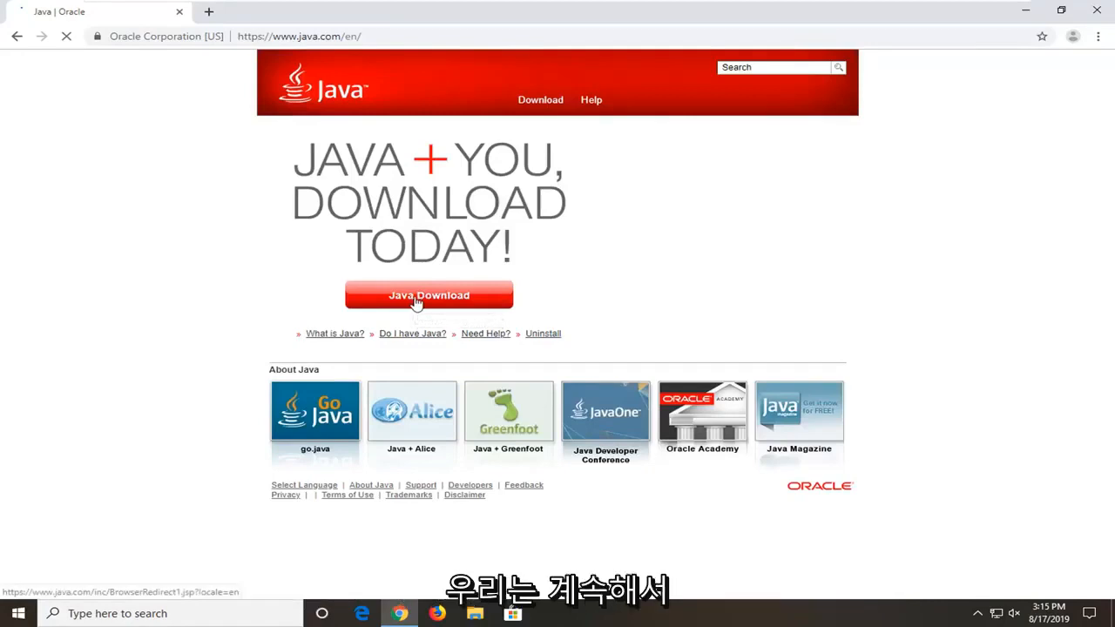
pyautogui.click(428, 295)
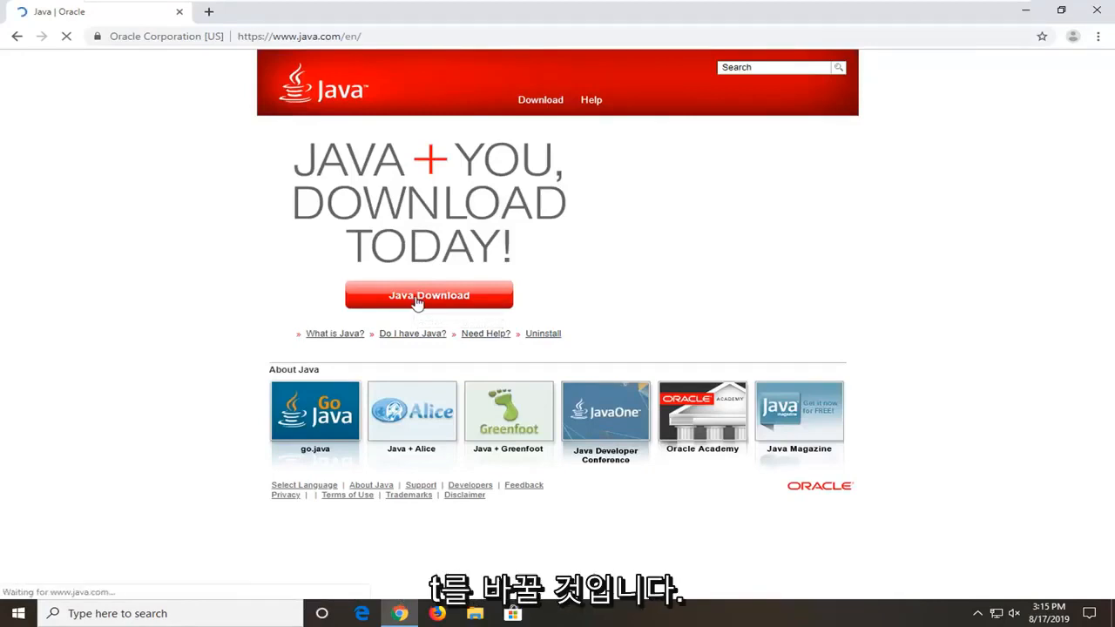
pyautogui.click(428, 294)
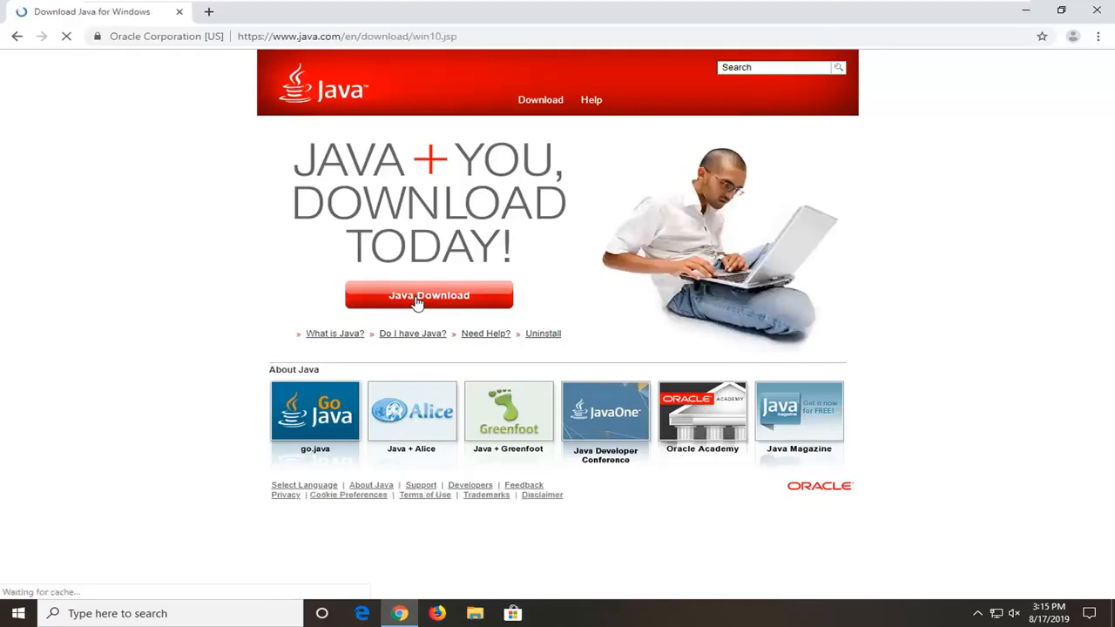
pyautogui.click(429, 294)
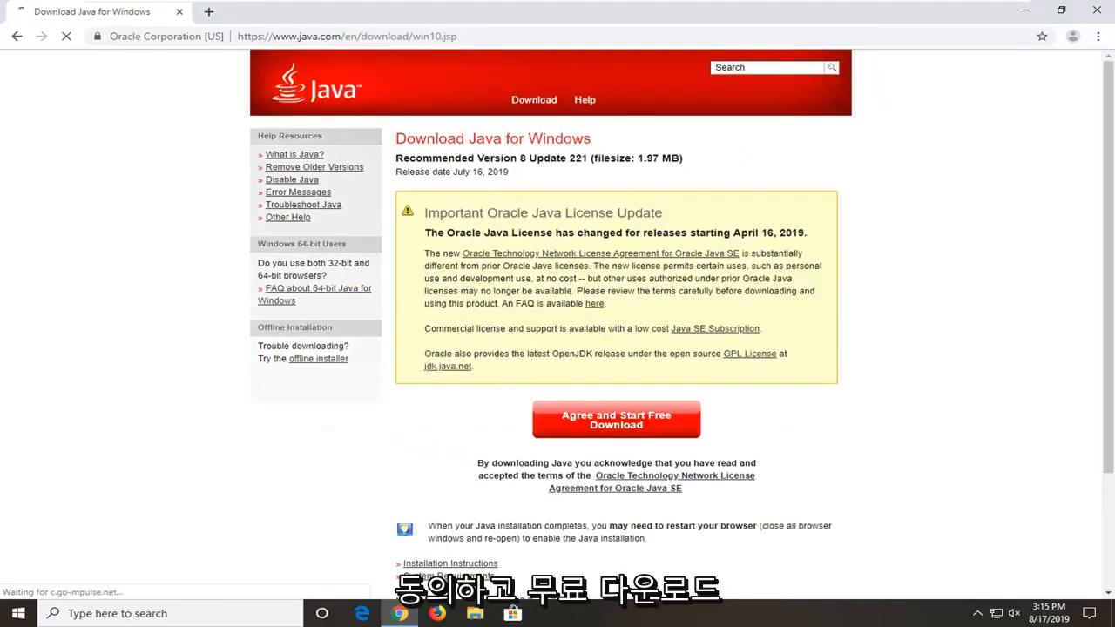
pyautogui.click(616, 420)
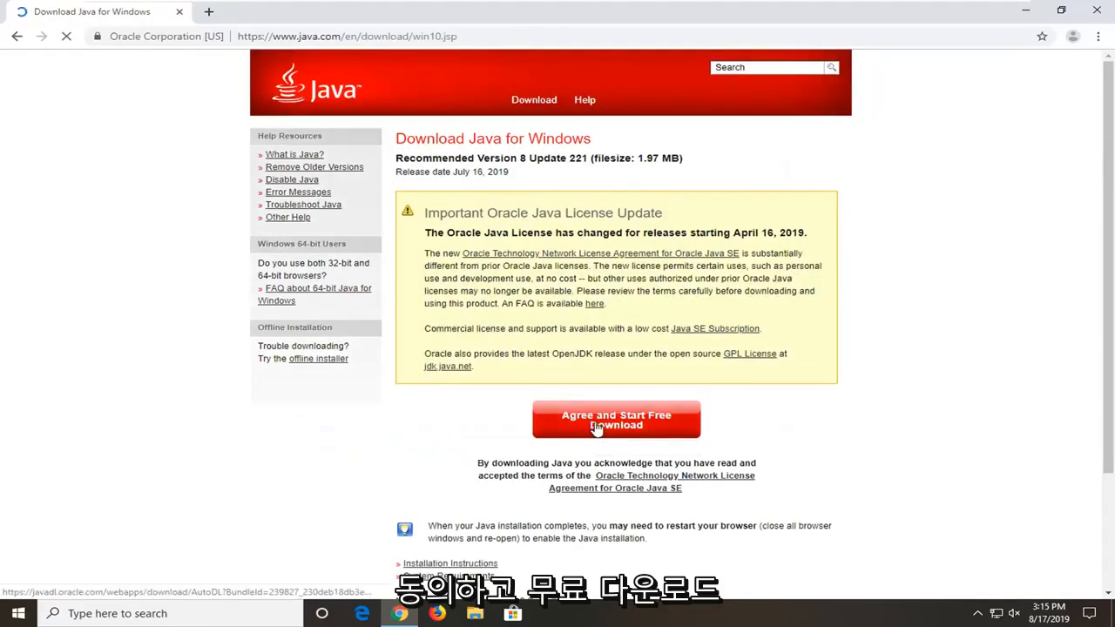
pyautogui.click(616, 419)
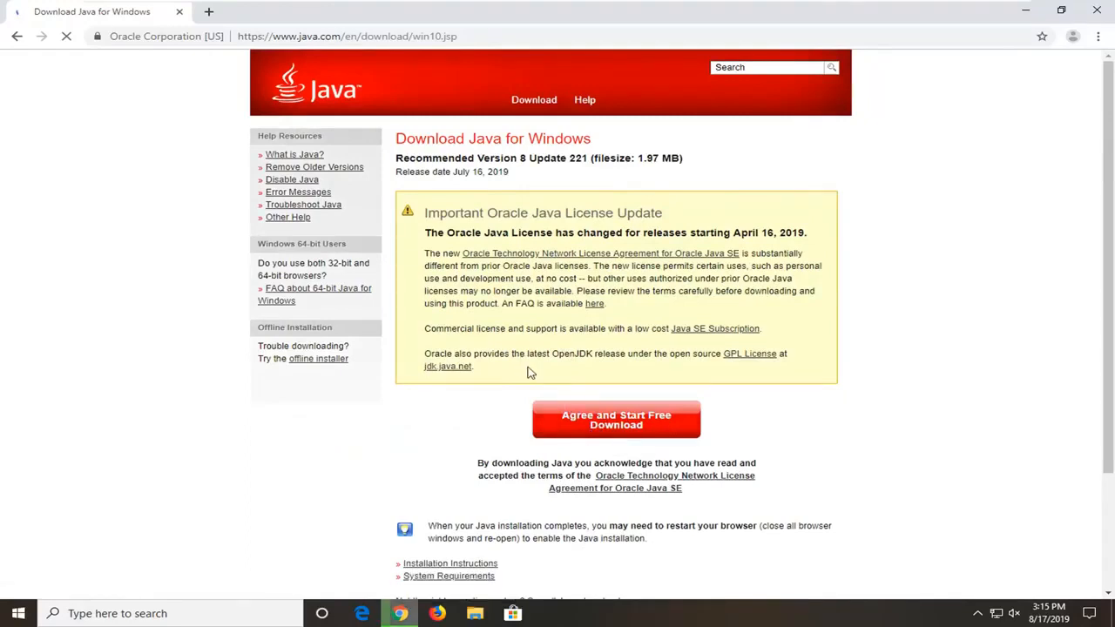
# Step: Run the downloaded Java installer and approve it in User Account Control
pyautogui.click(615, 420)
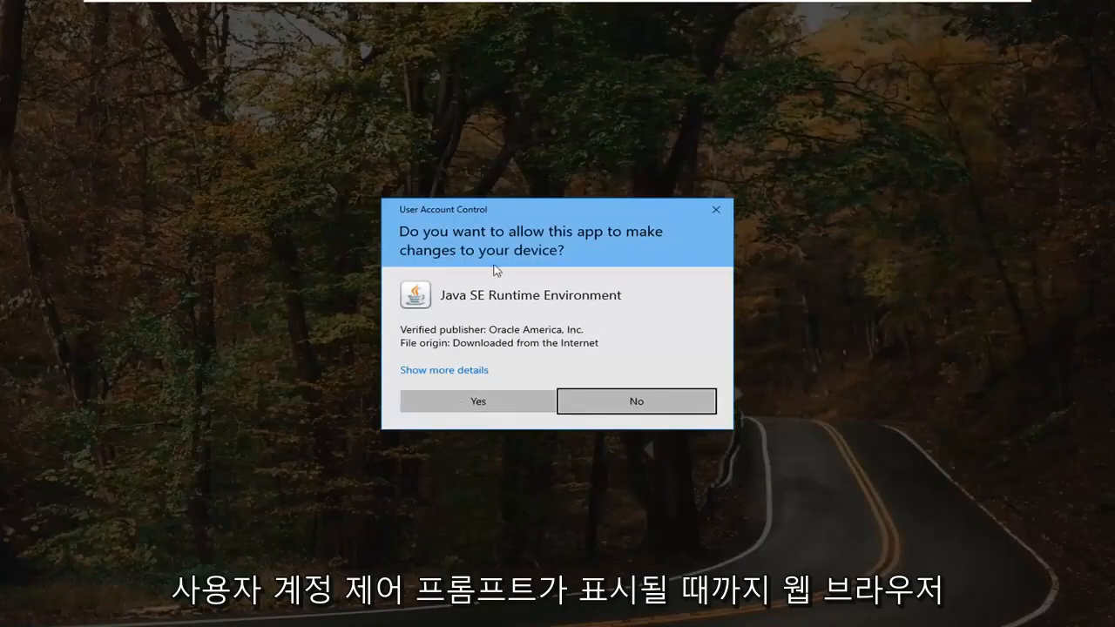
pyautogui.moveTo(588, 246)
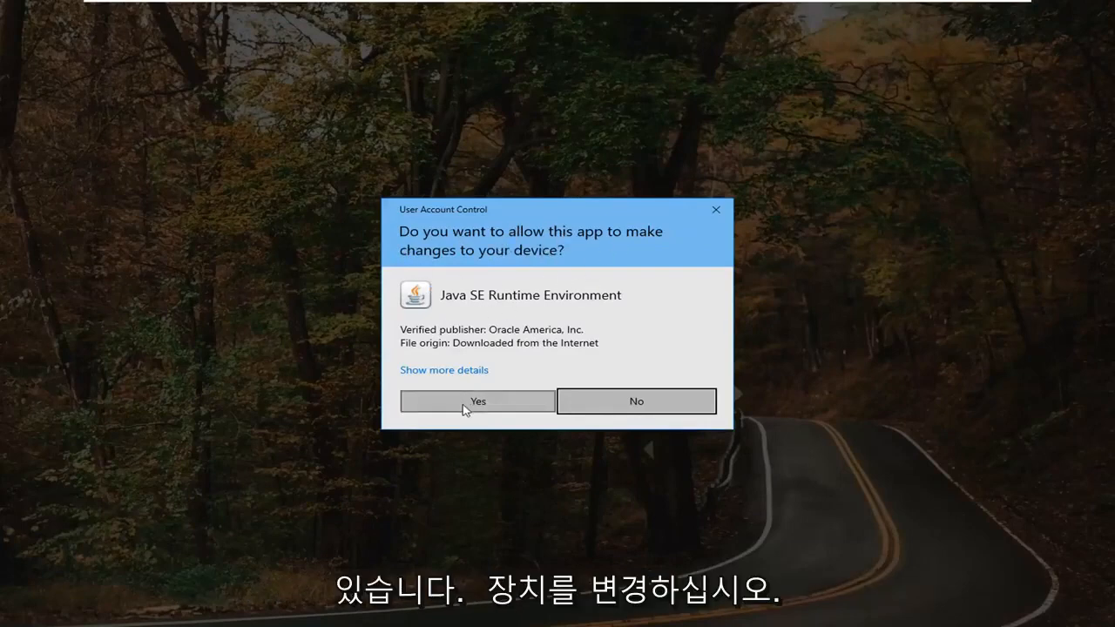
pyautogui.click(476, 401)
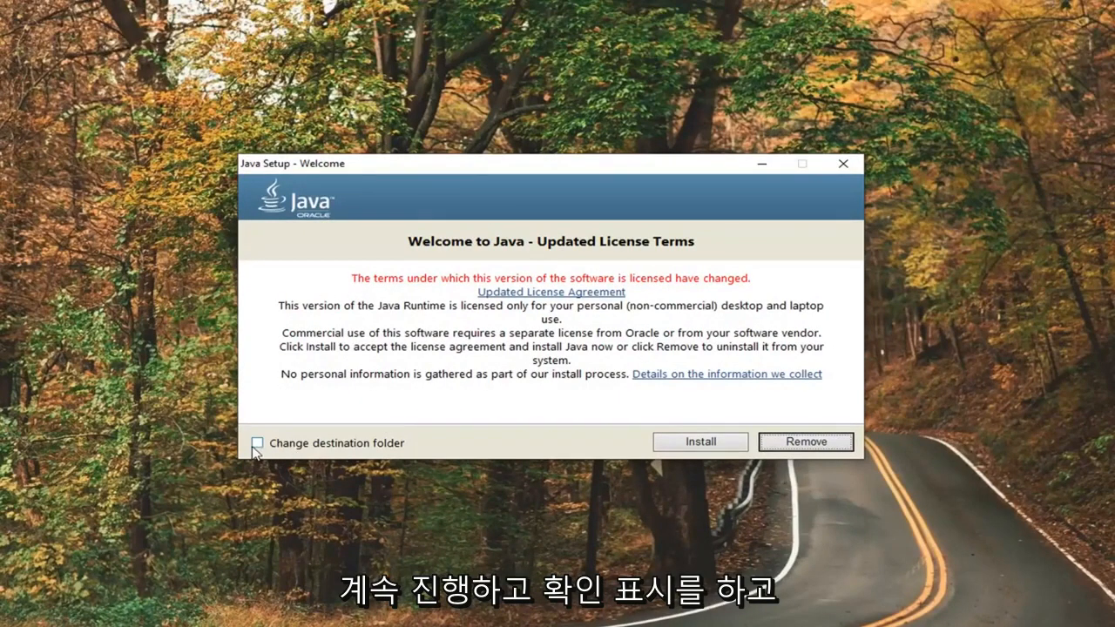
# Step: Enable 'Change destination folder' and continue to the Destination Folder page
pyautogui.click(257, 443)
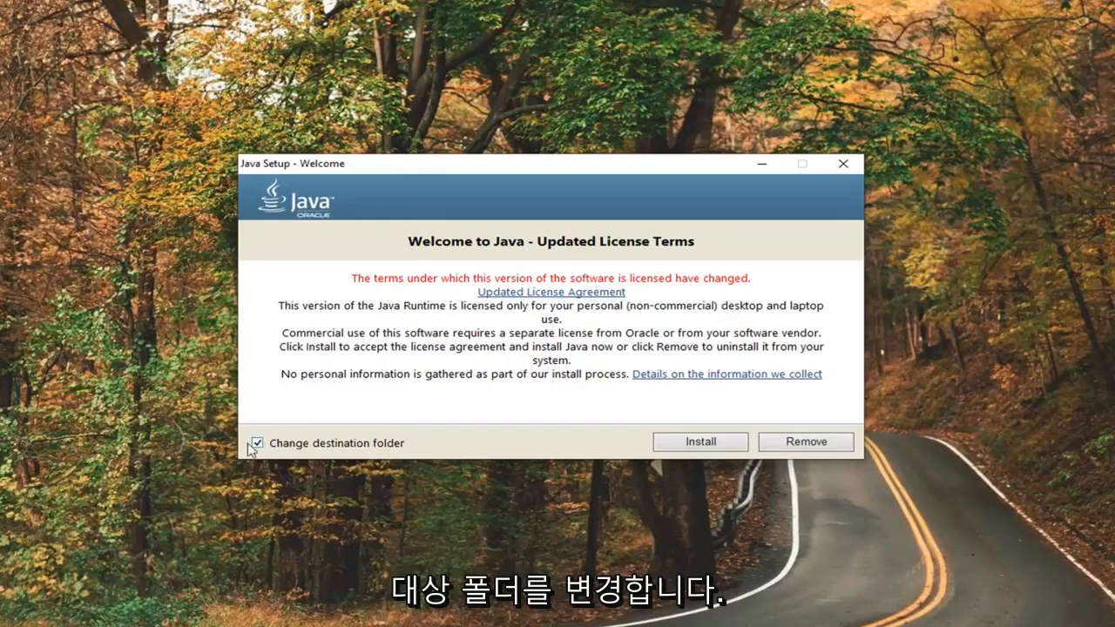
pyautogui.click(699, 441)
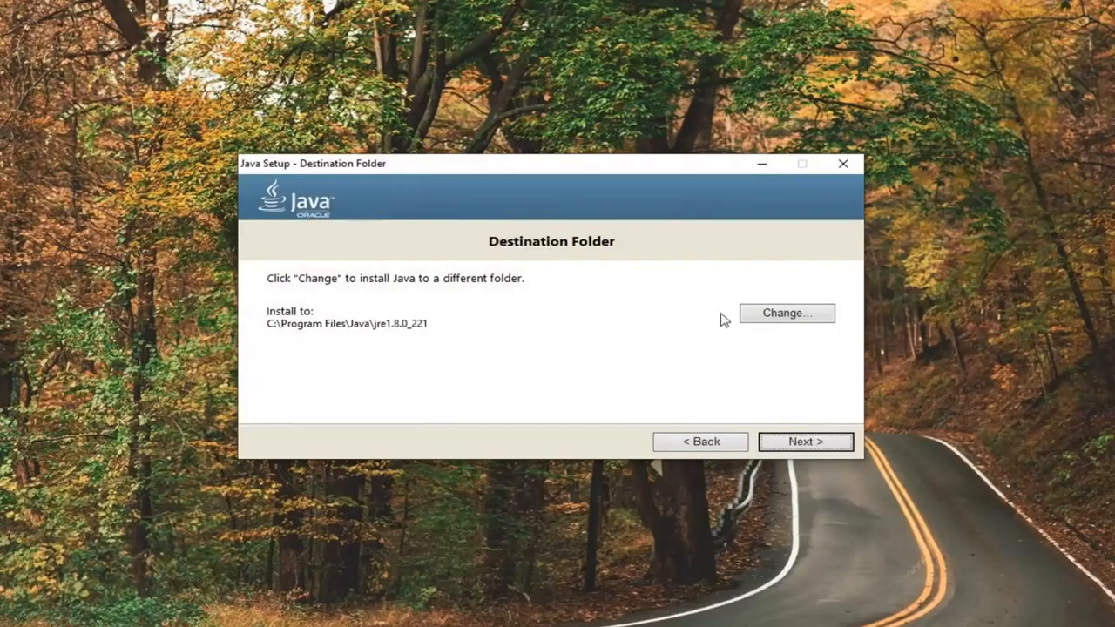
# Step: Create a new 'Java' folder on the Desktop and set it as the install destination
pyautogui.click(786, 312)
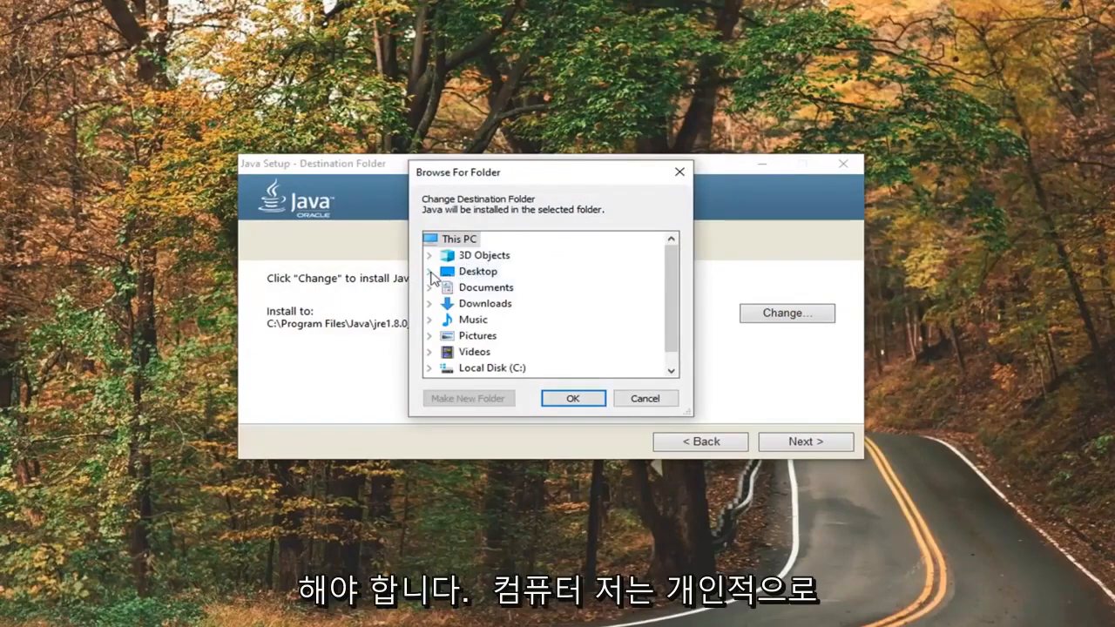
pyautogui.click(477, 270)
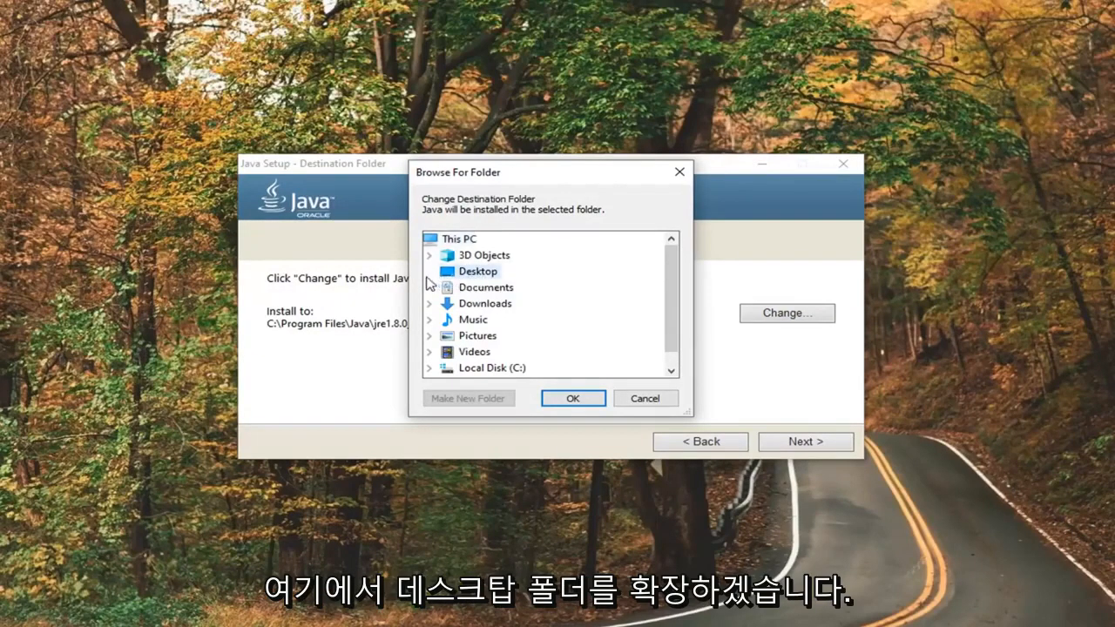
pyautogui.click(476, 271)
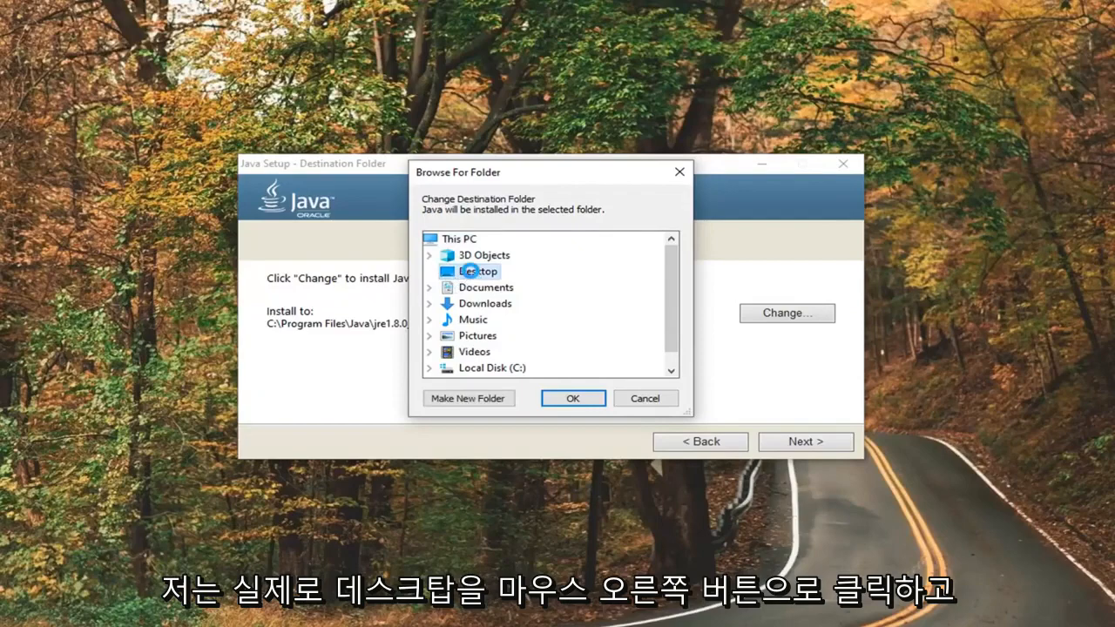
pyautogui.rightClick(478, 270)
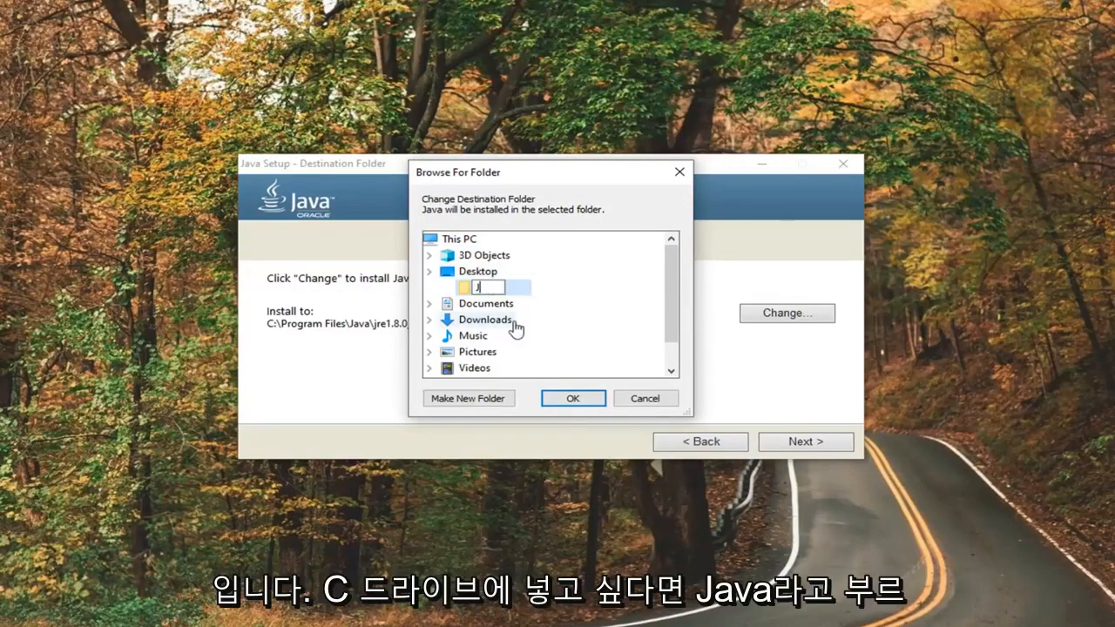
pyautogui.write('Java')
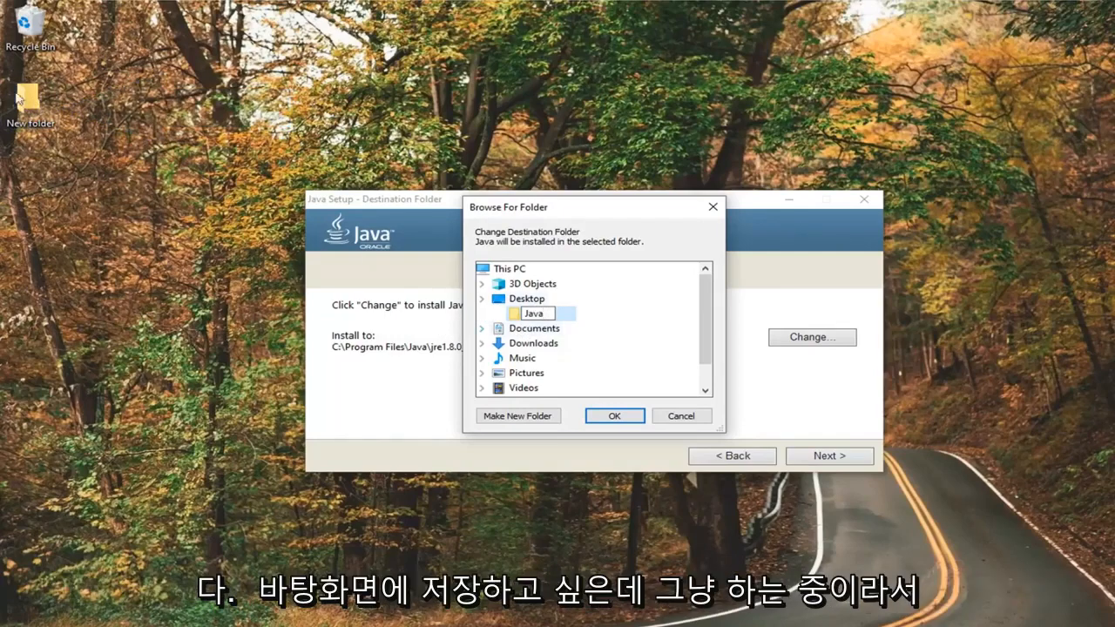
pyautogui.scroll(-3)
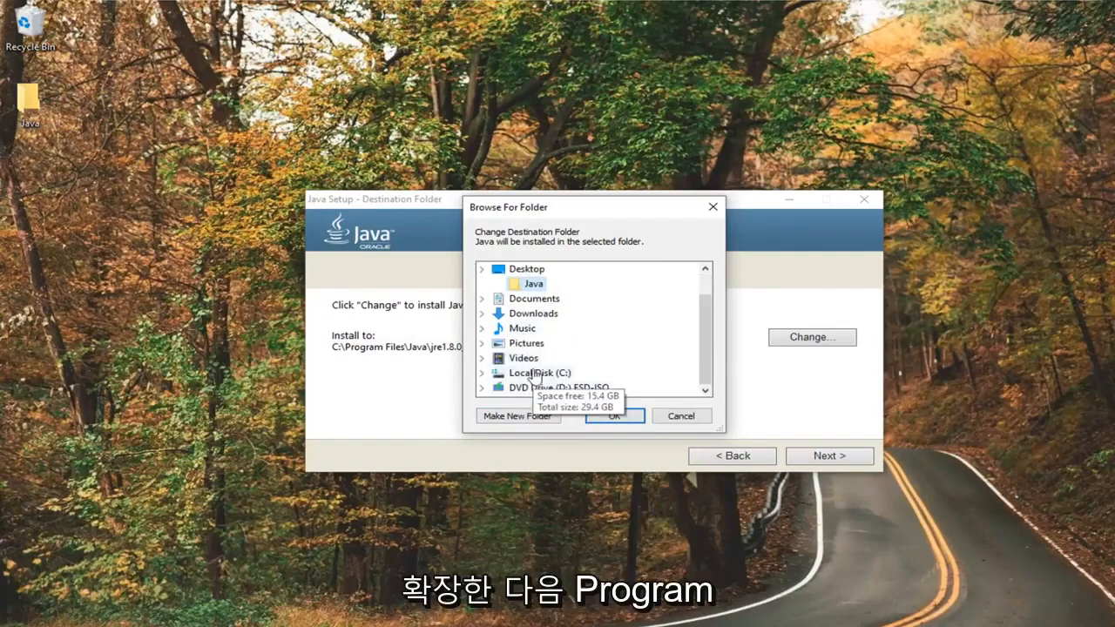
pyautogui.moveTo(544, 355)
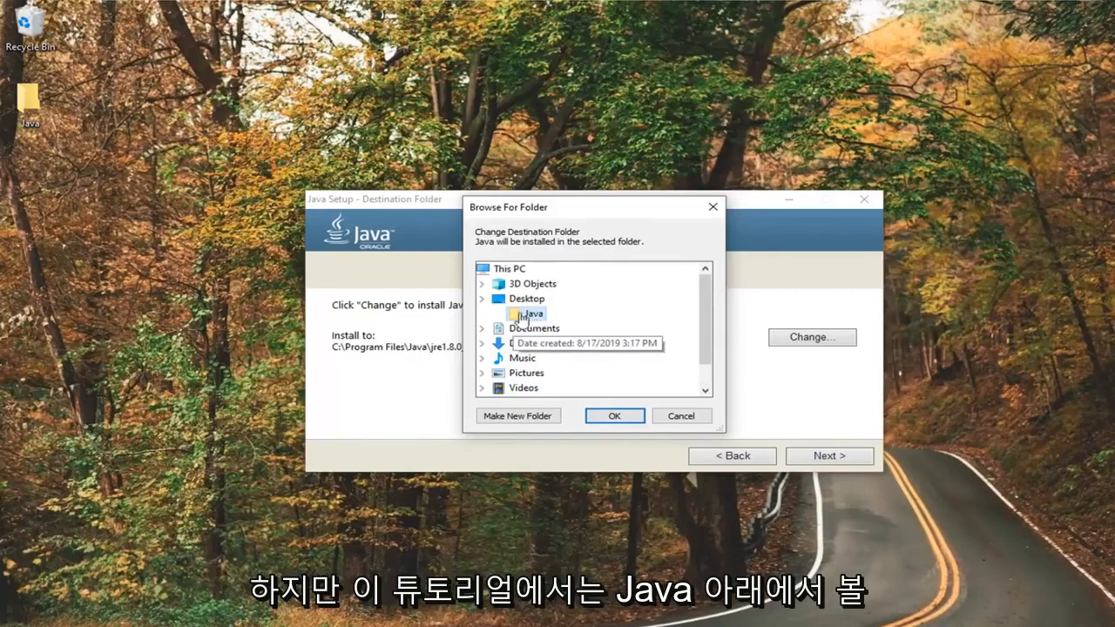
pyautogui.moveTo(540, 325)
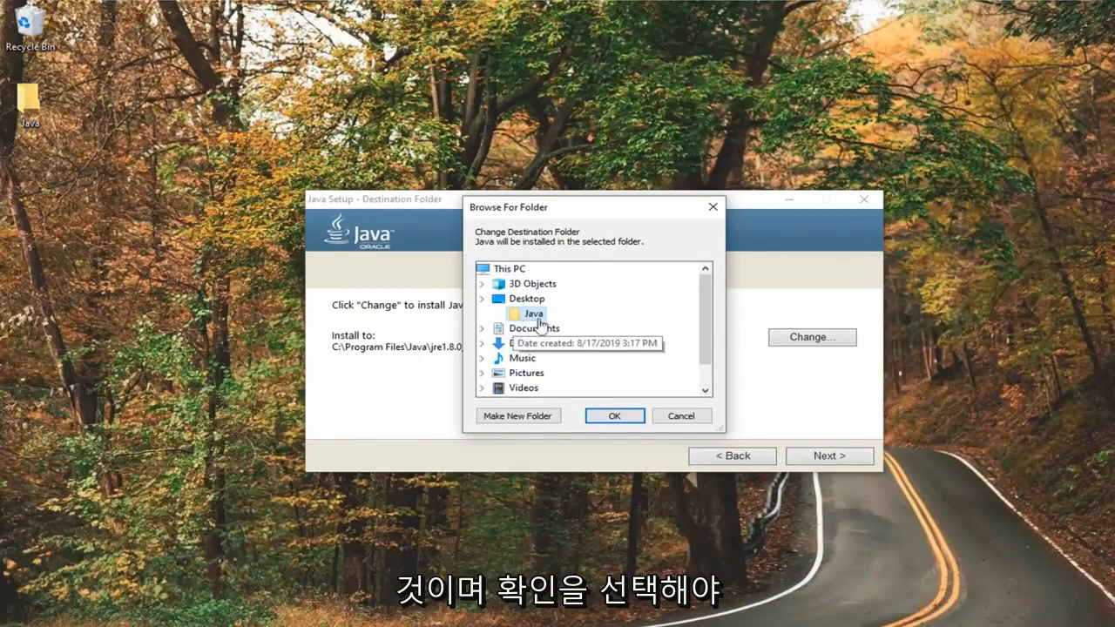
pyautogui.click(614, 415)
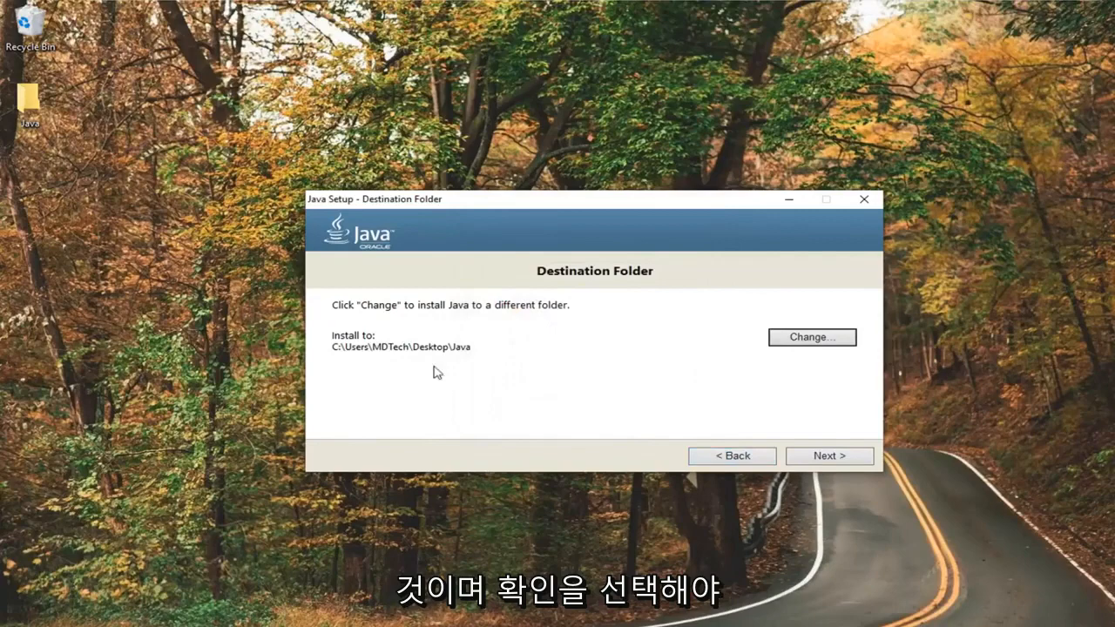
# Step: Install Java into Desktop\Java and close the installer after the success message
pyautogui.click(828, 456)
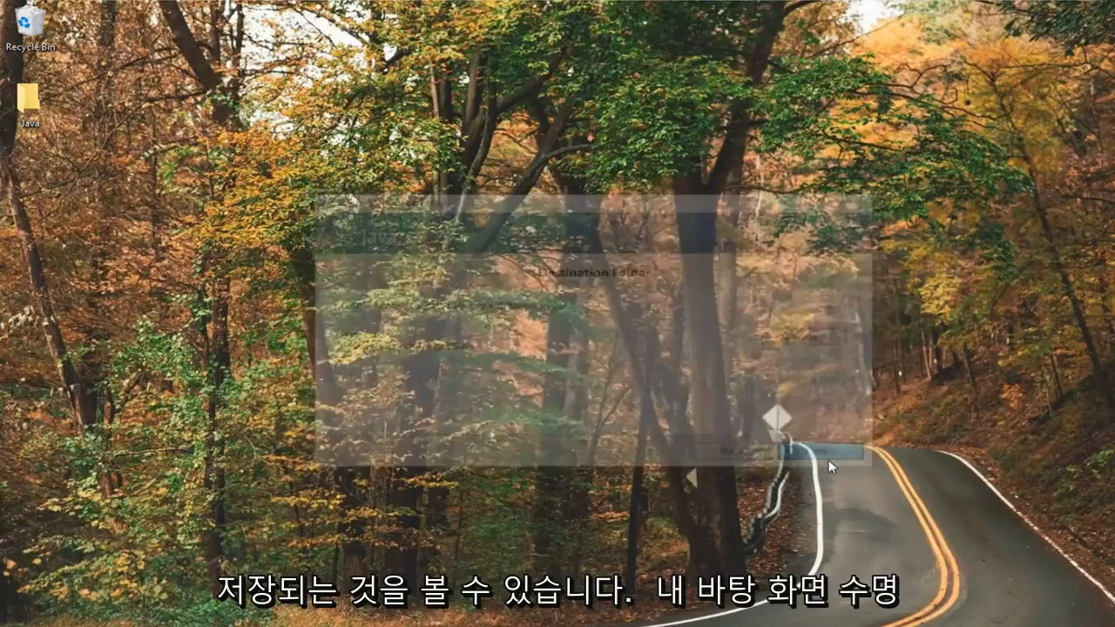
pyautogui.click(817, 454)
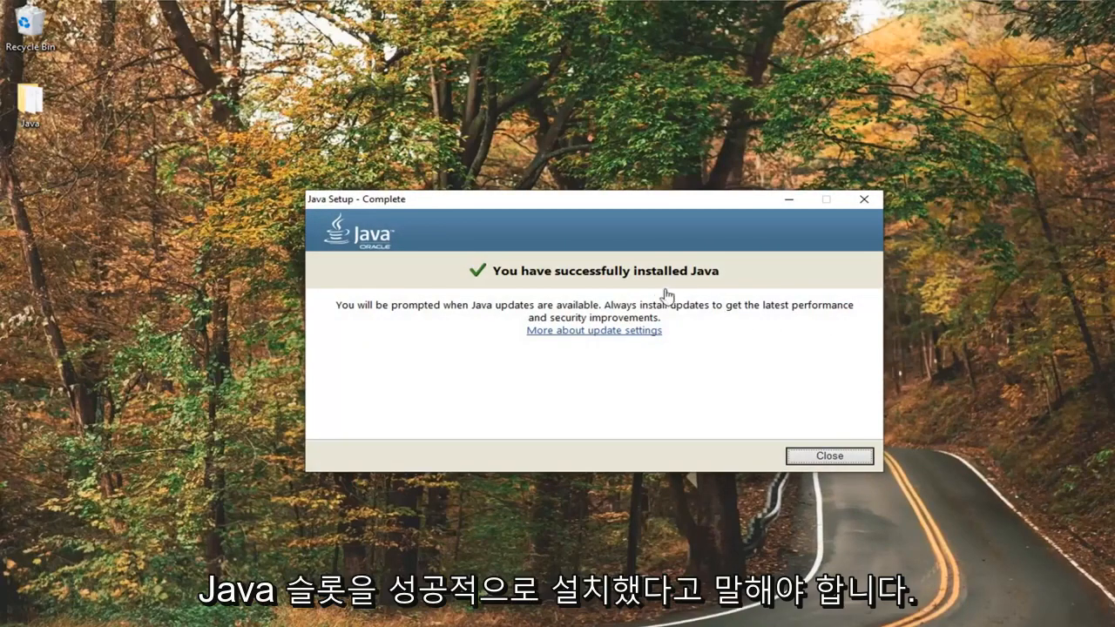
pyautogui.click(828, 456)
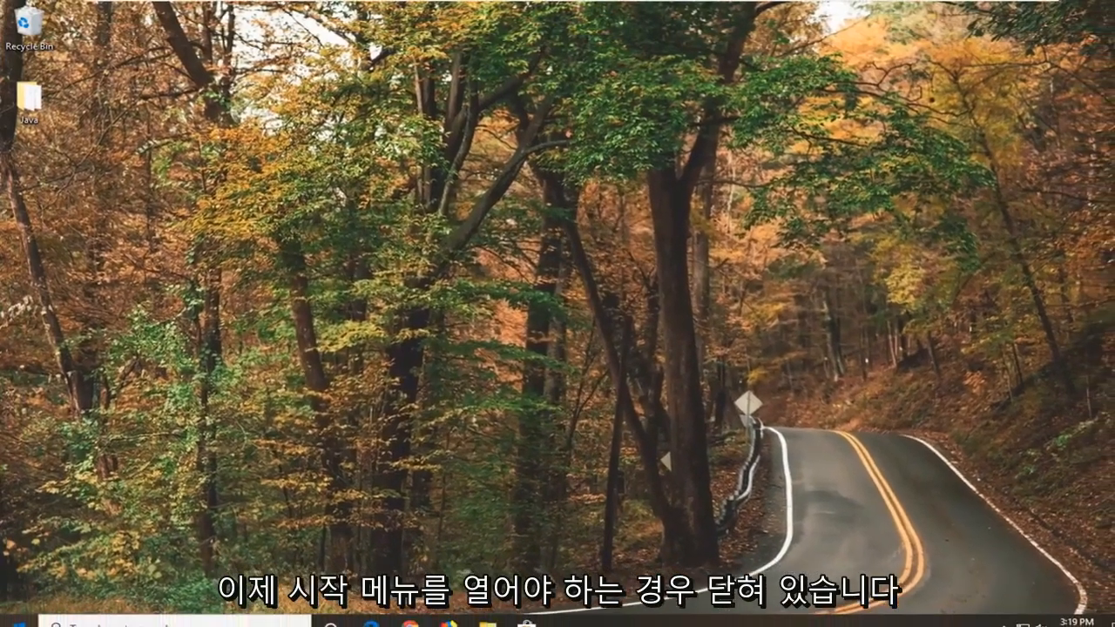
# Step: Search the Start menu for 'contr' and open Control Panel from Best match
pyautogui.click(11, 626)
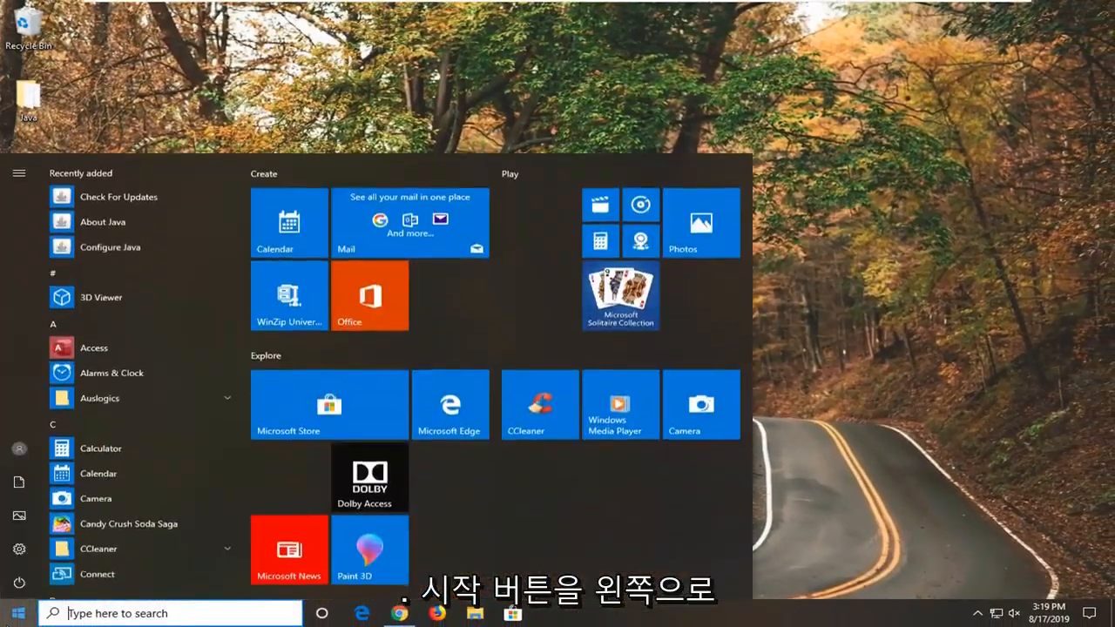
pyautogui.write('control panel')
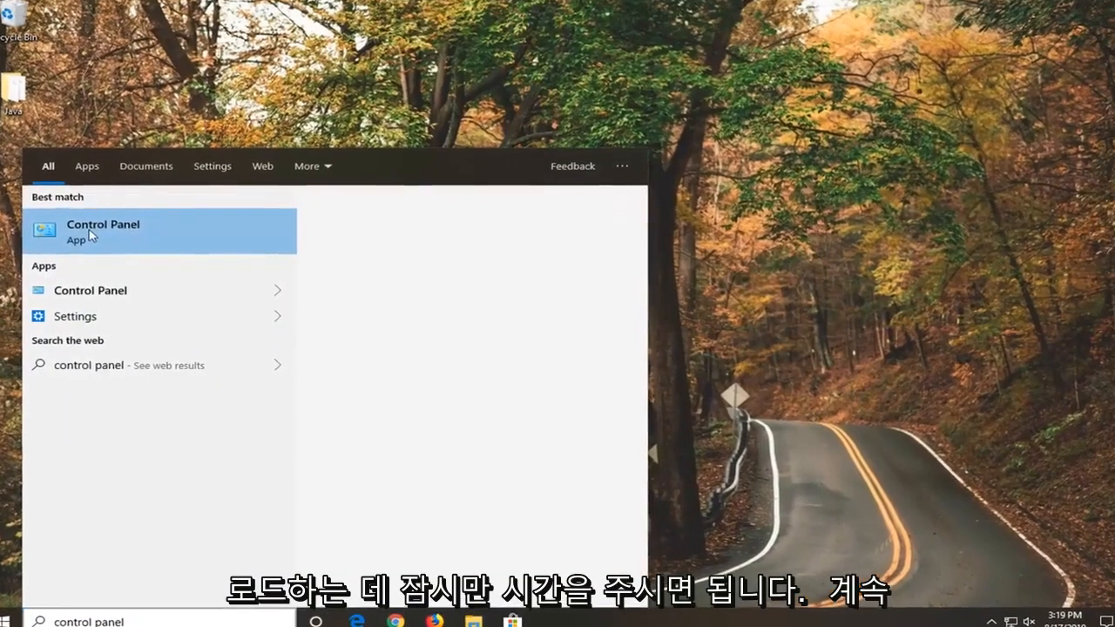
pyautogui.click(103, 231)
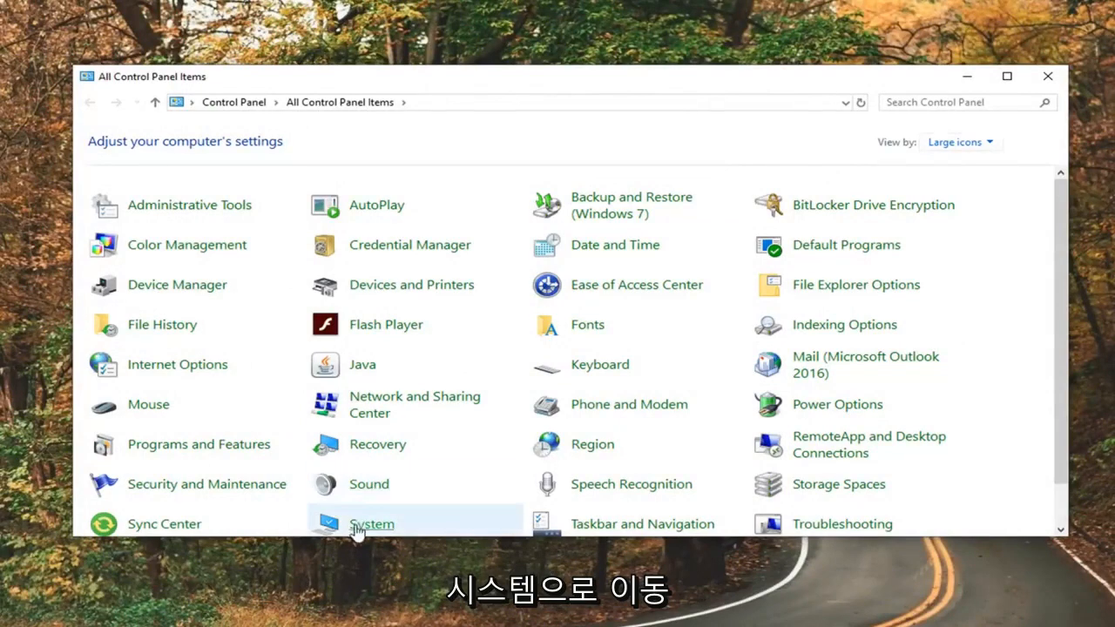
# Step: Go through System and Advanced system settings to the Environment Variables dialog
pyautogui.click(372, 524)
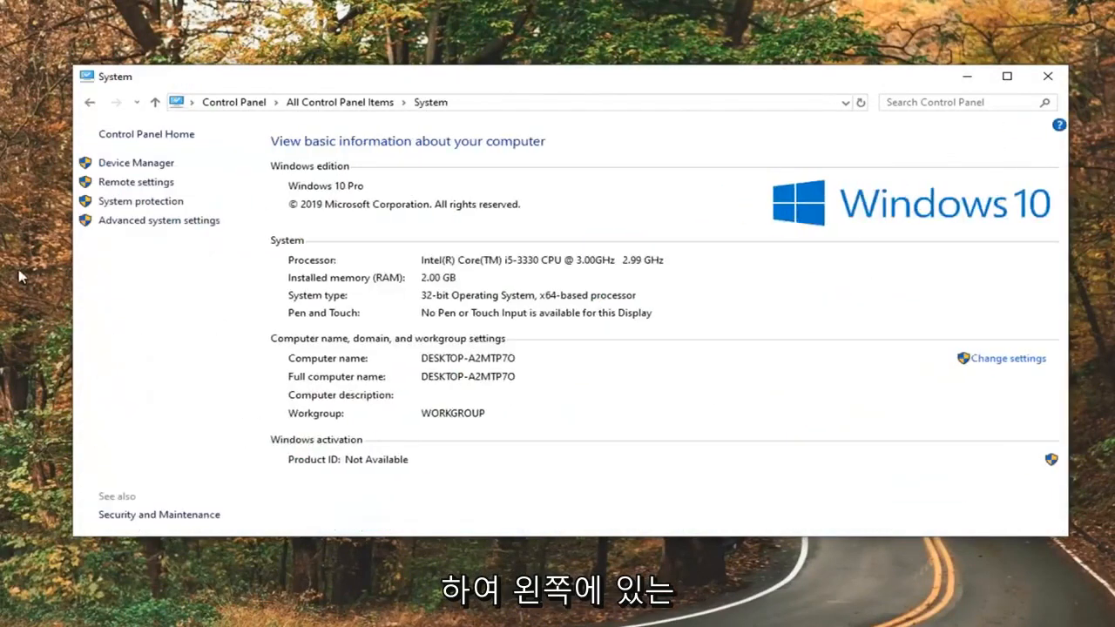
pyautogui.moveTo(126, 225)
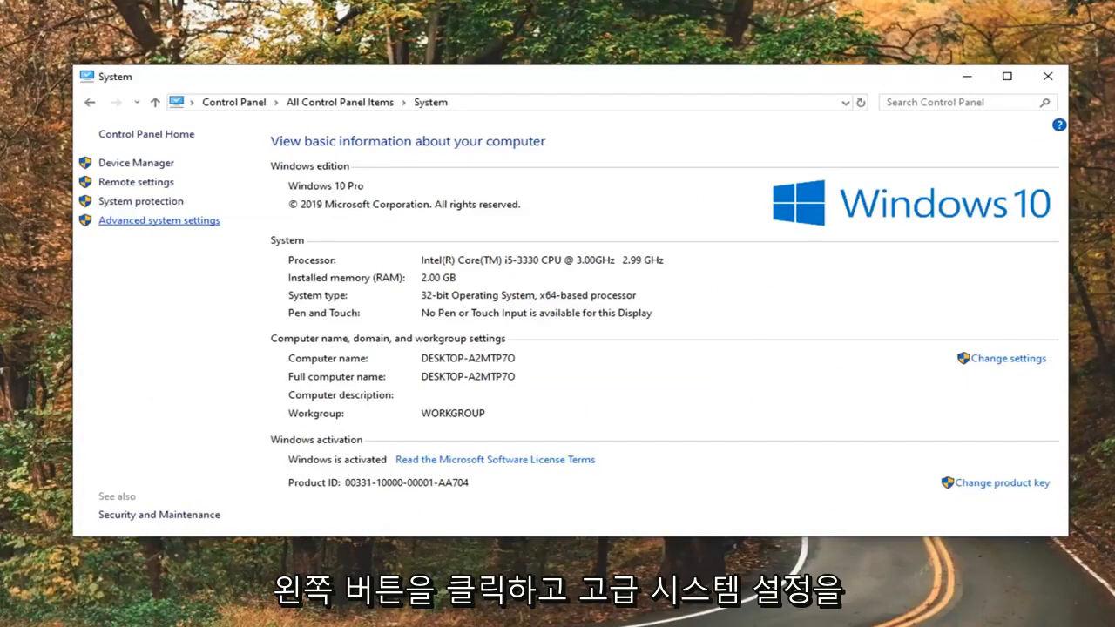
pyautogui.click(159, 220)
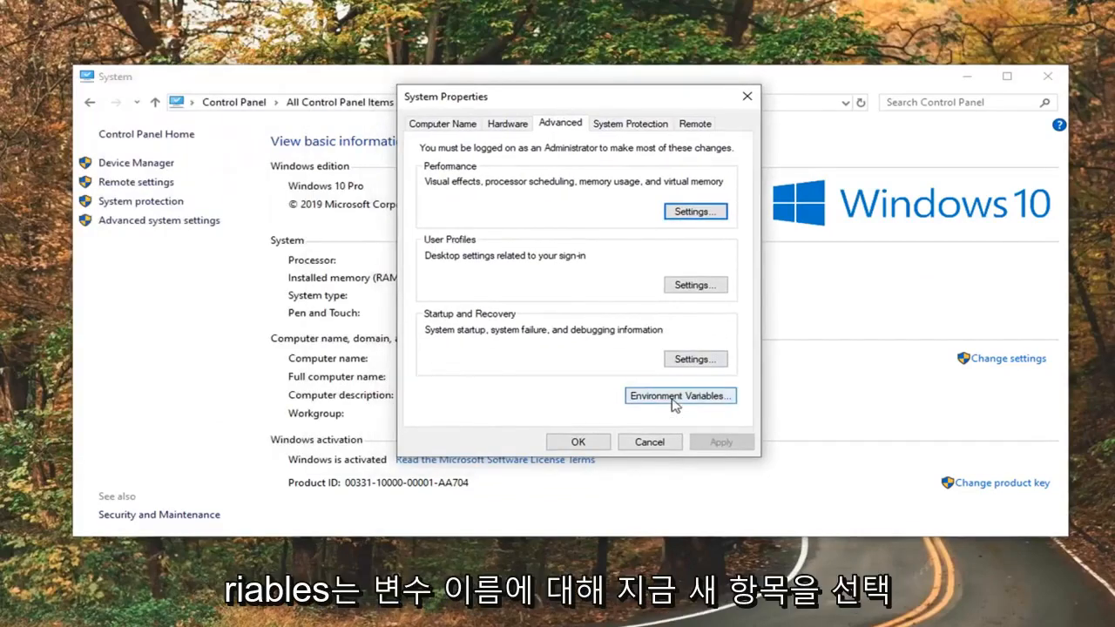
pyautogui.click(680, 395)
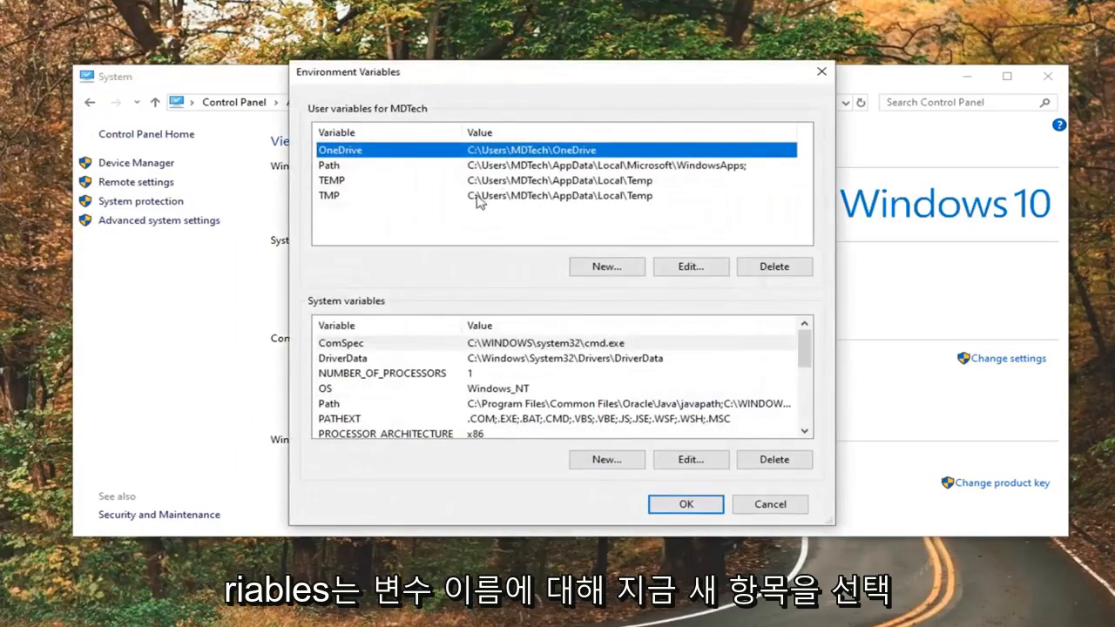
# Step: Add a new user variable named 'Java' and start browsing for its value
pyautogui.click(607, 267)
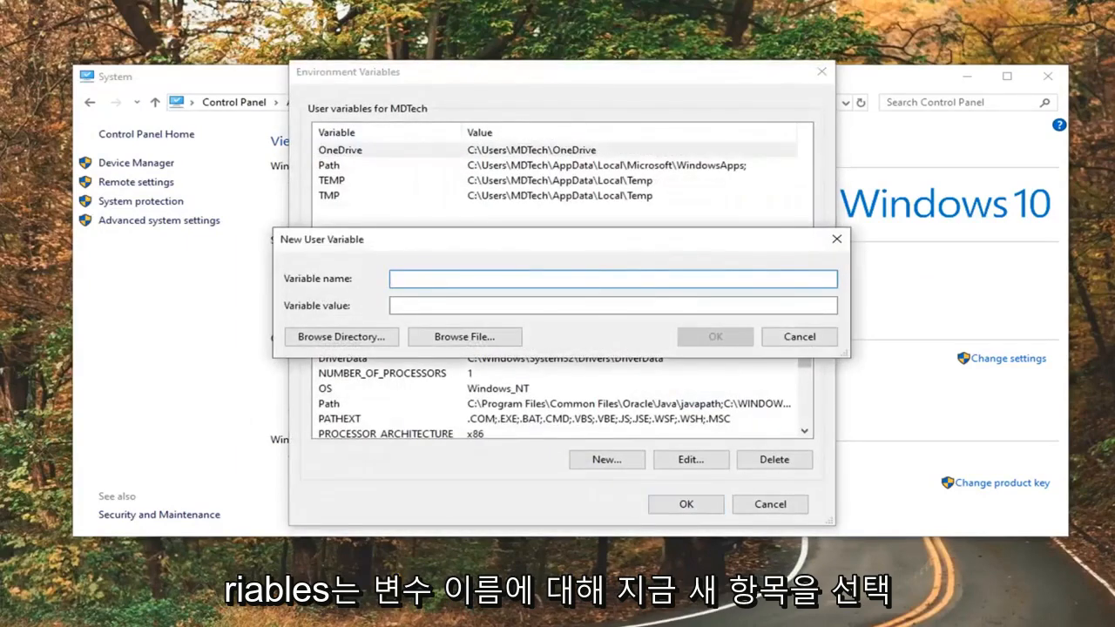
pyautogui.write('Java')
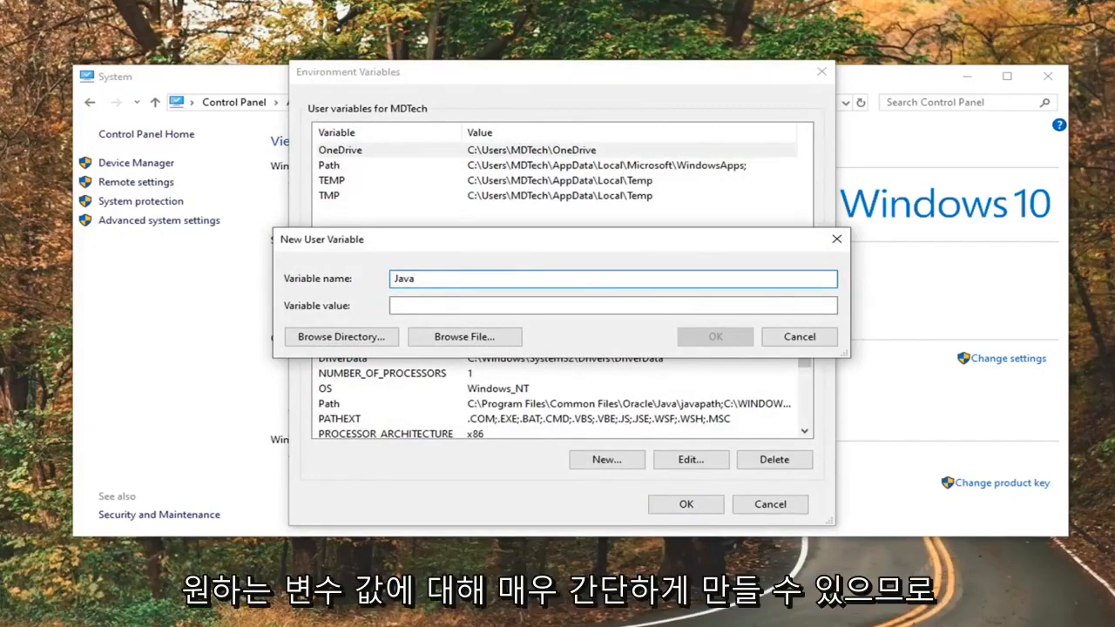
pyautogui.click(612, 305)
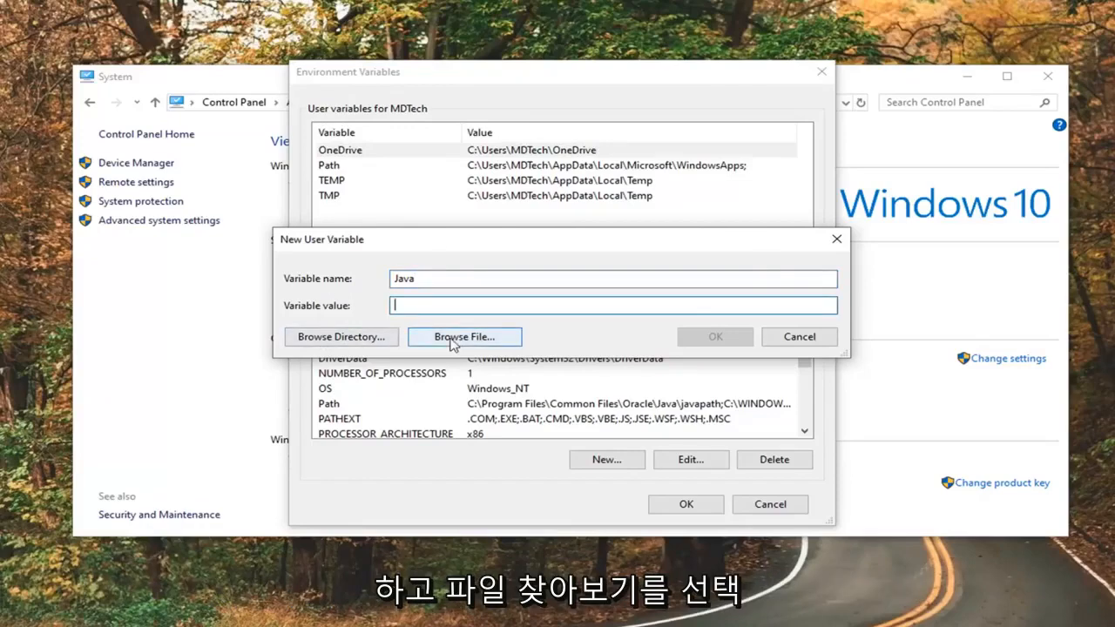
pyautogui.click(464, 336)
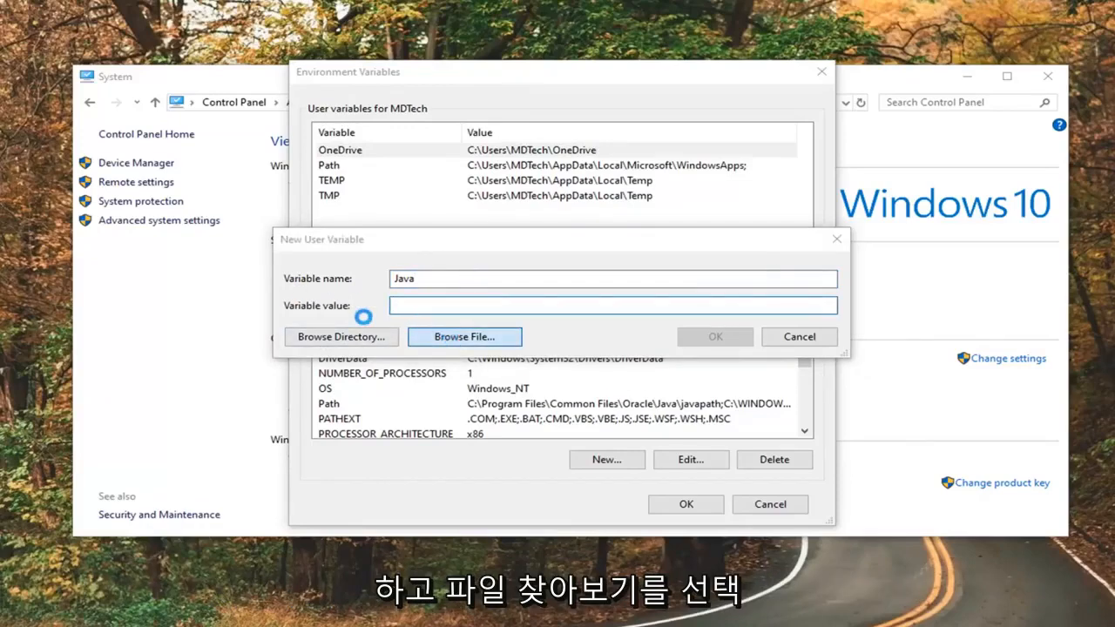
# Step: Browse to Desktop\Java\bin and pick java.exe as the variable's value
pyautogui.click(464, 337)
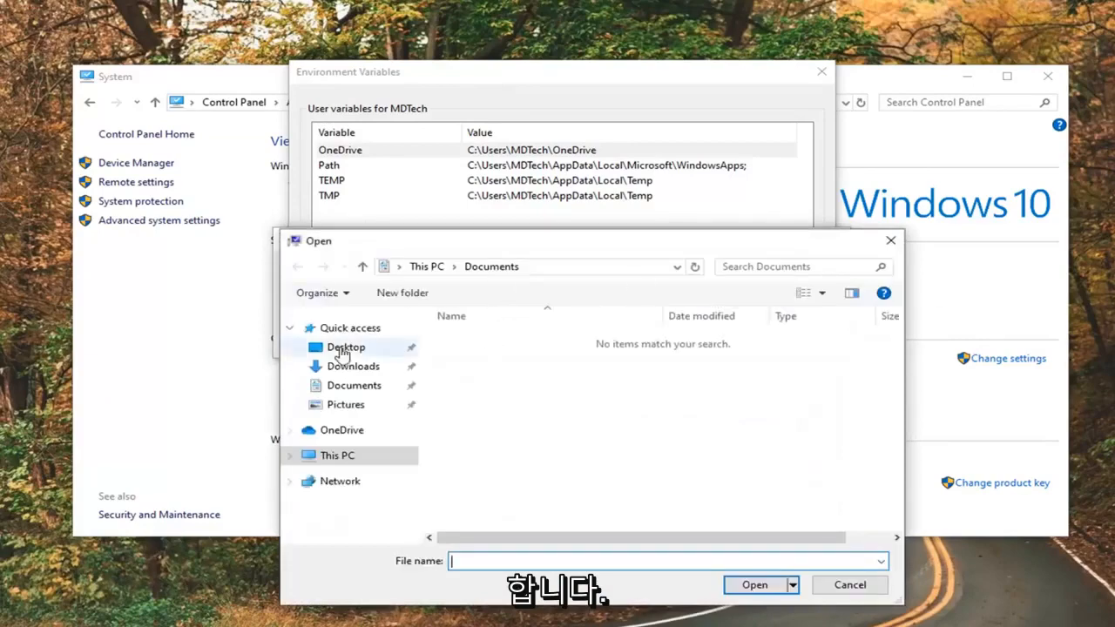
pyautogui.click(346, 346)
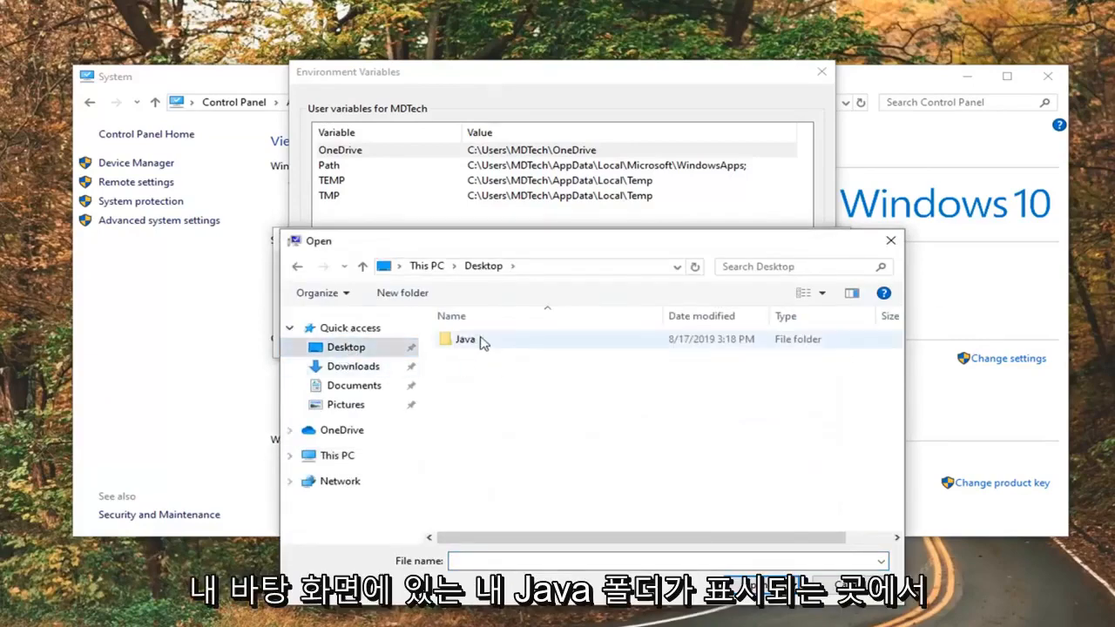
pyautogui.doubleClick(464, 339)
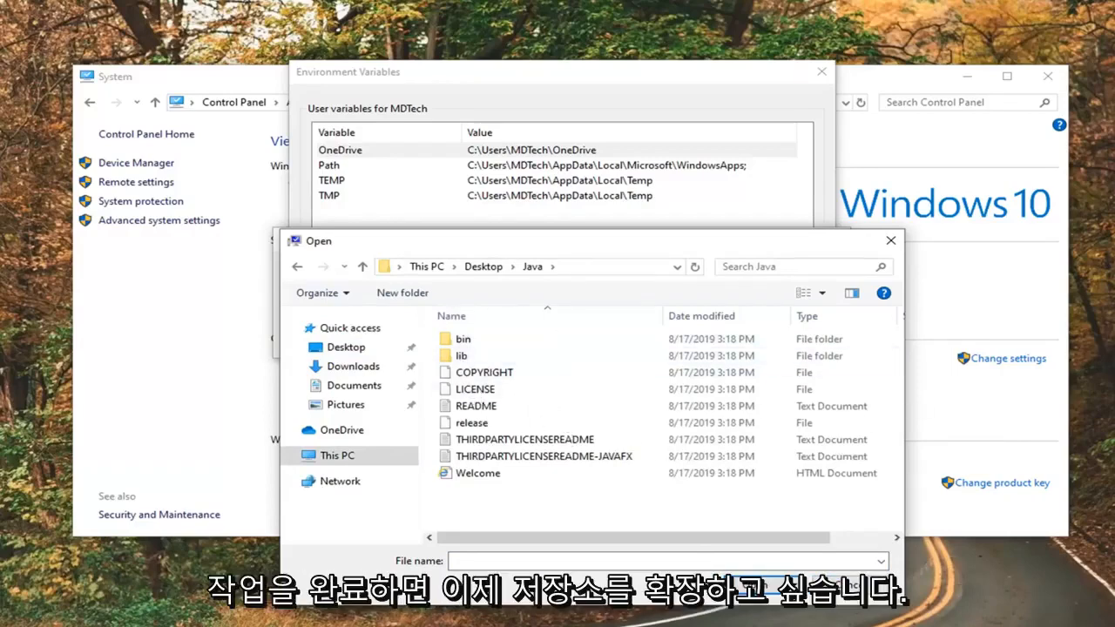
pyautogui.doubleClick(463, 338)
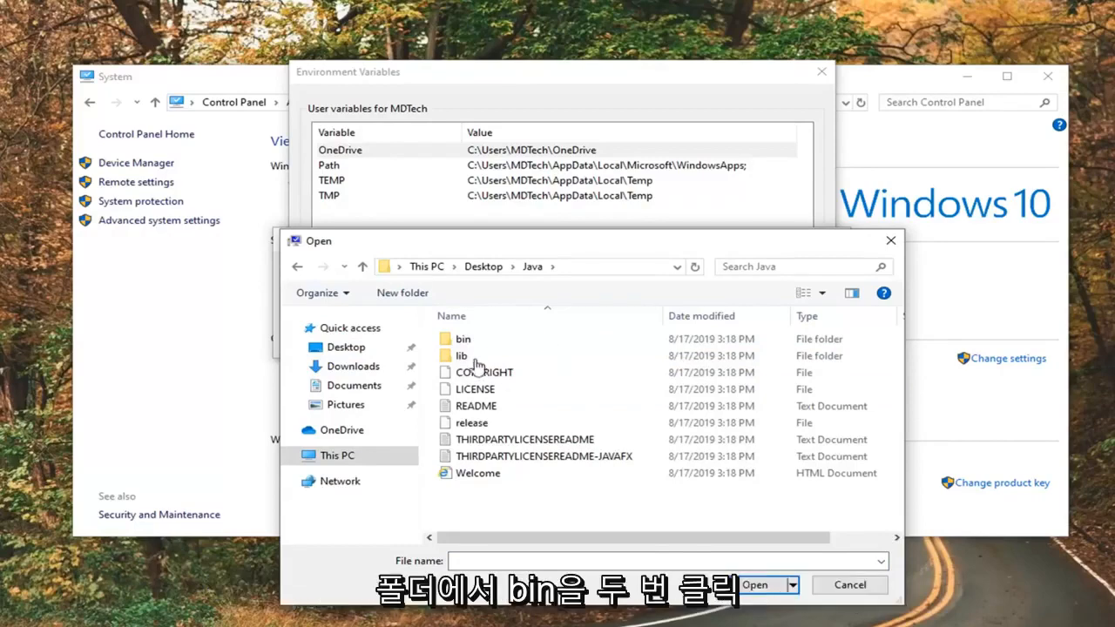
pyautogui.doubleClick(462, 338)
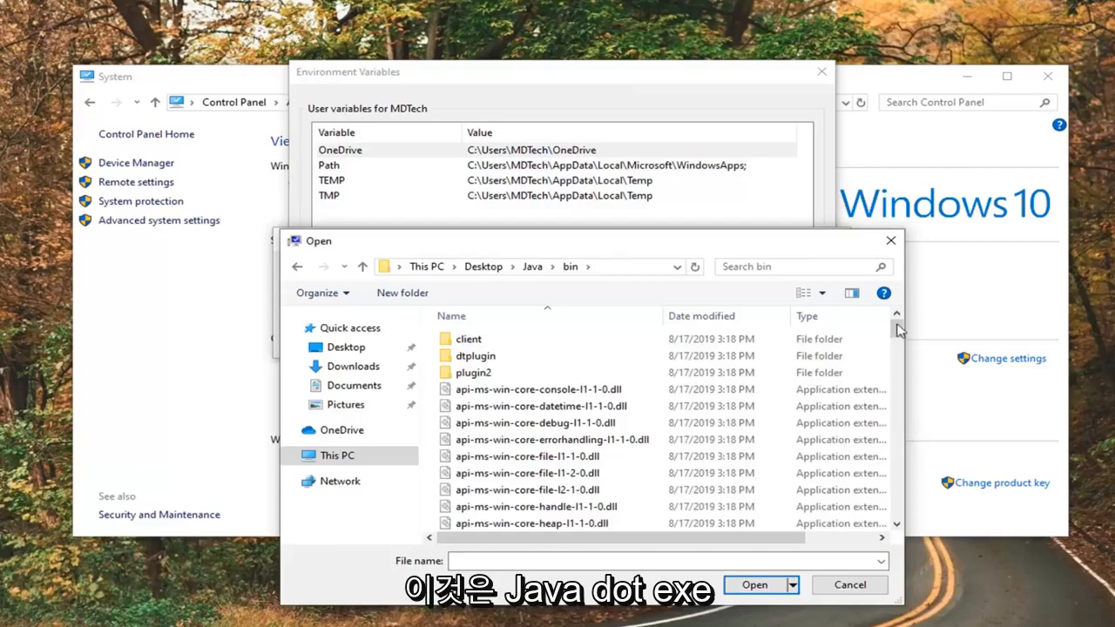
pyautogui.scroll(-3)
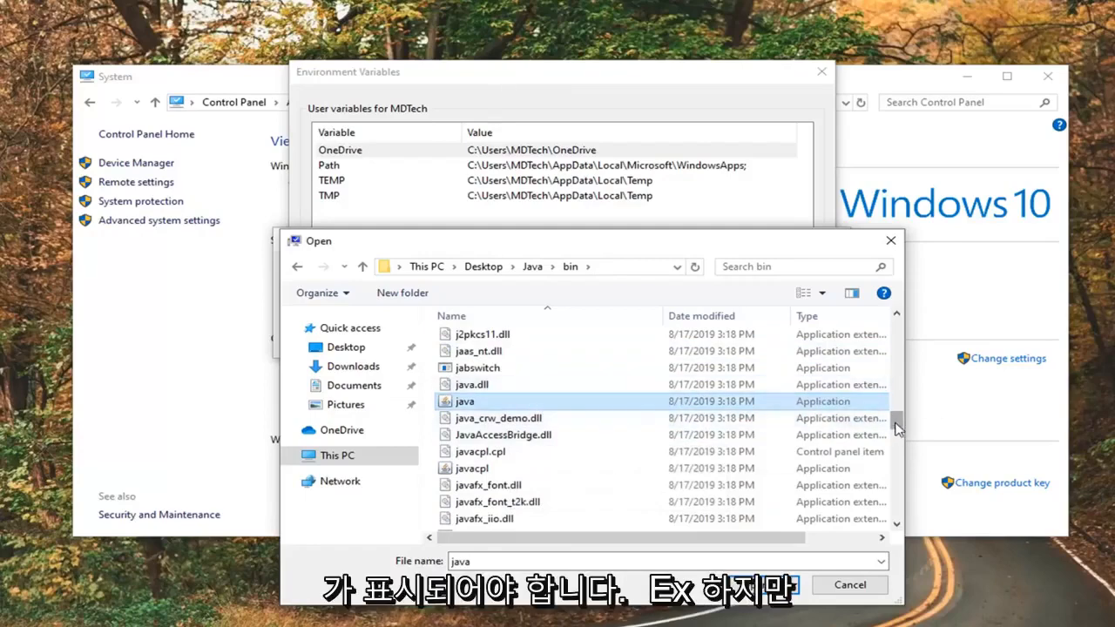
pyautogui.scroll(-3)
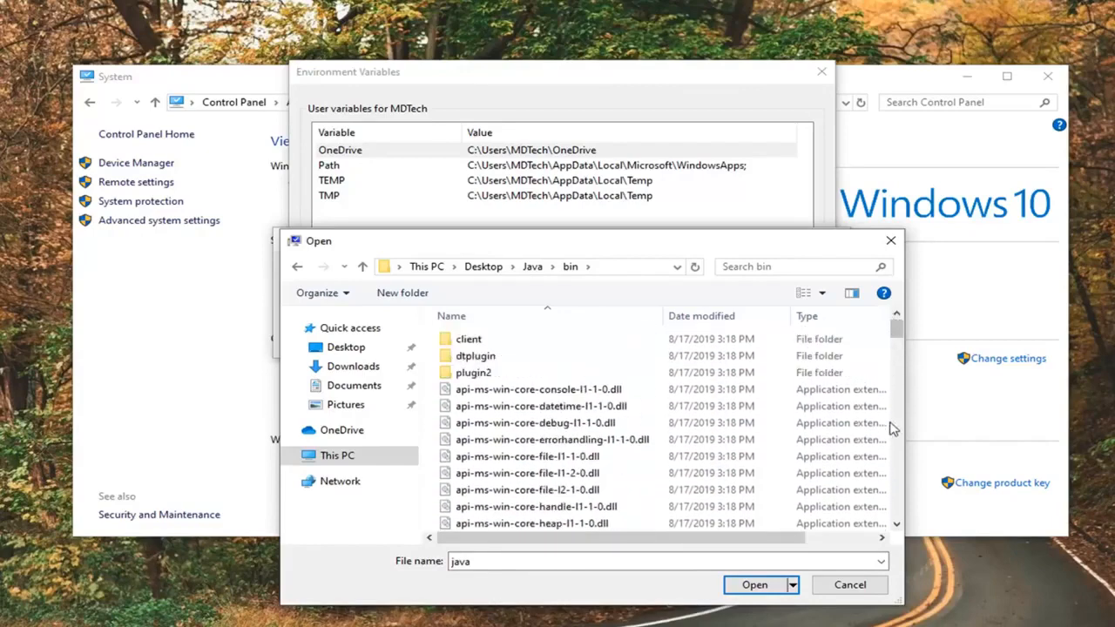
pyautogui.scroll(-3)
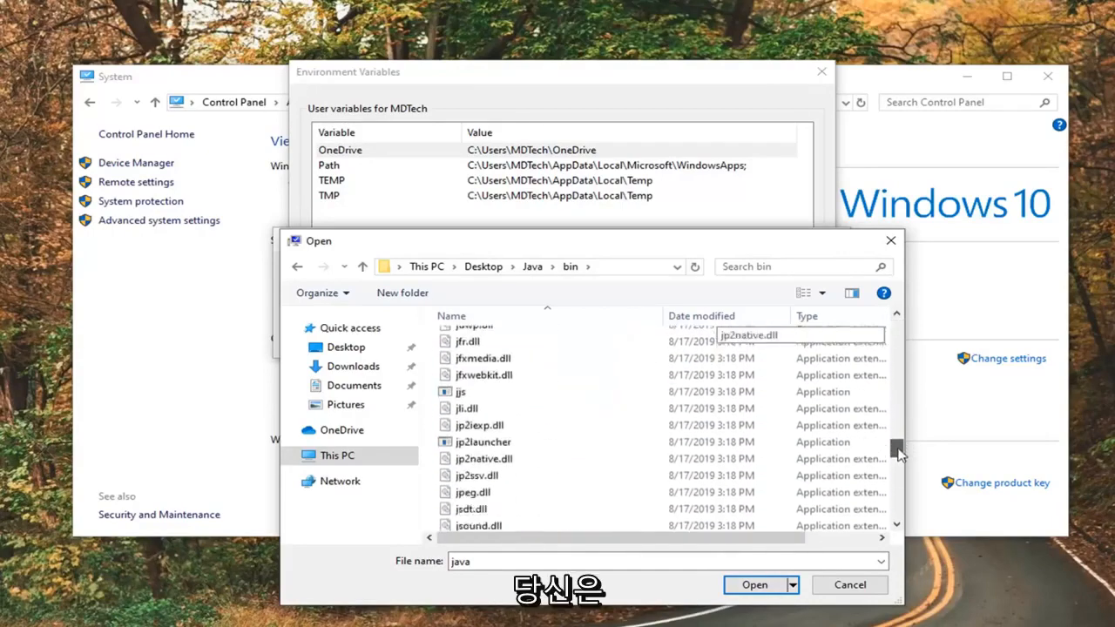
pyautogui.scroll(-3)
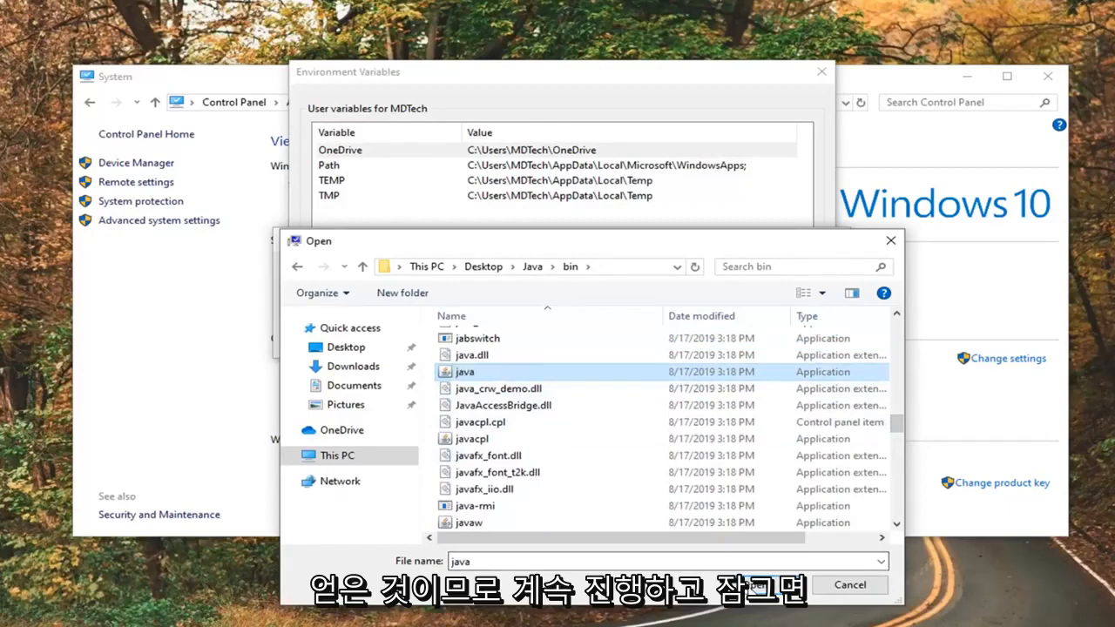
pyautogui.moveTo(760, 584)
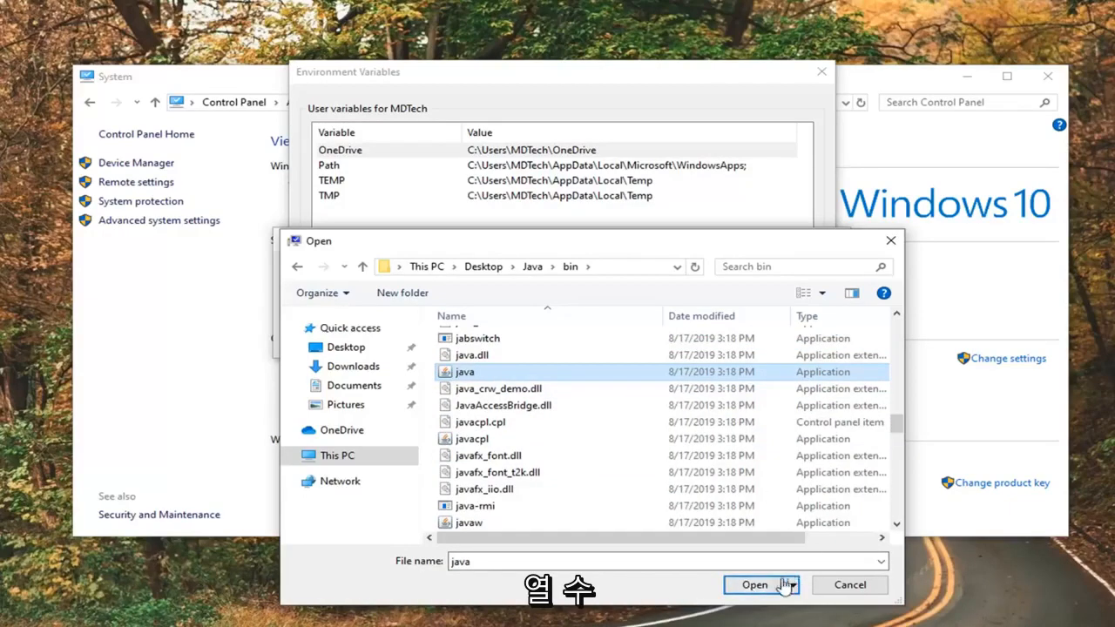
pyautogui.click(753, 584)
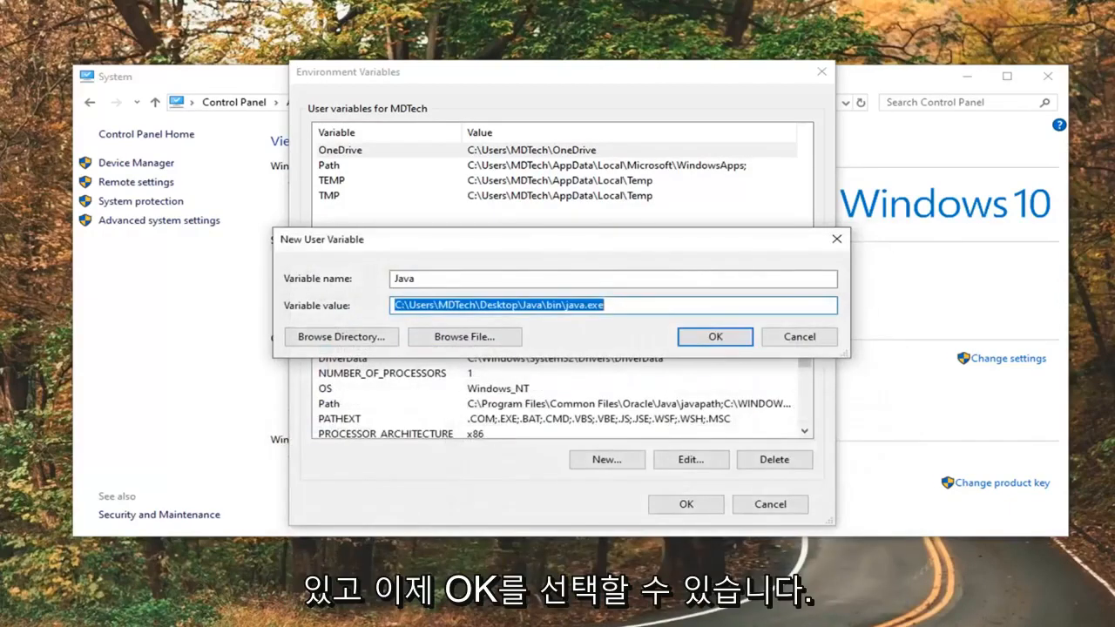
# Step: Confirm the new 'Java' user variable through Environment Variables and System Properties, then close System
pyautogui.click(714, 337)
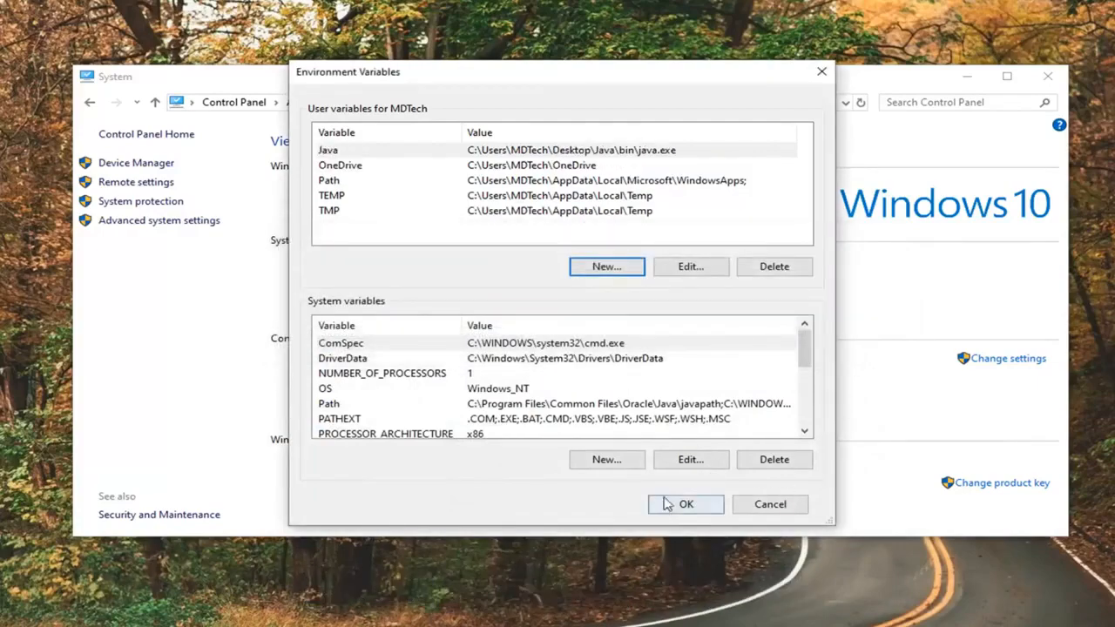
pyautogui.click(685, 503)
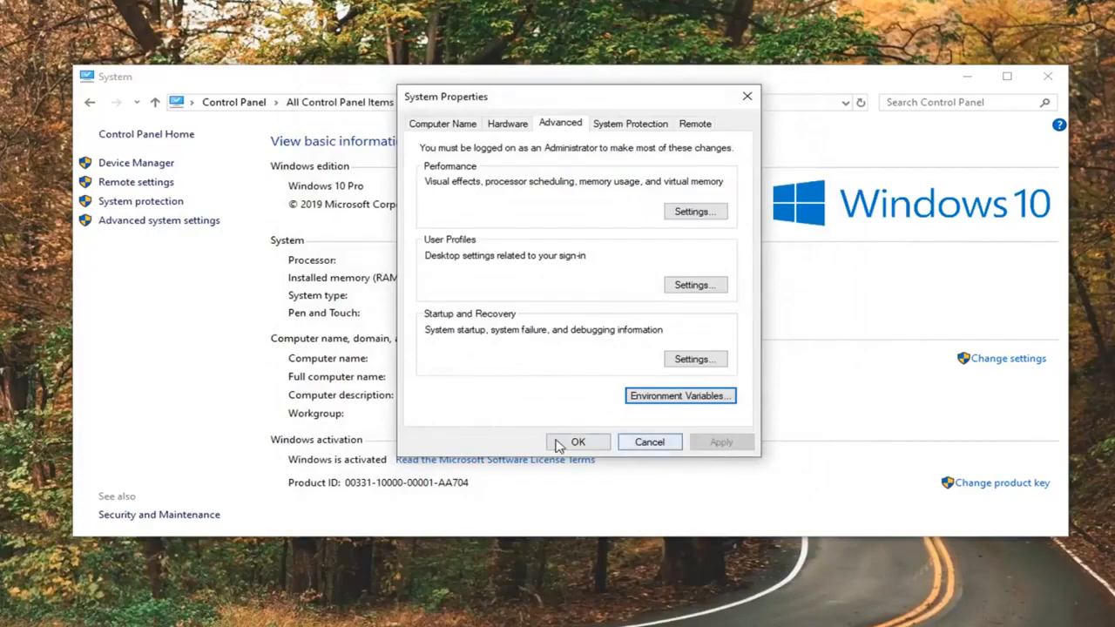
pyautogui.click(577, 441)
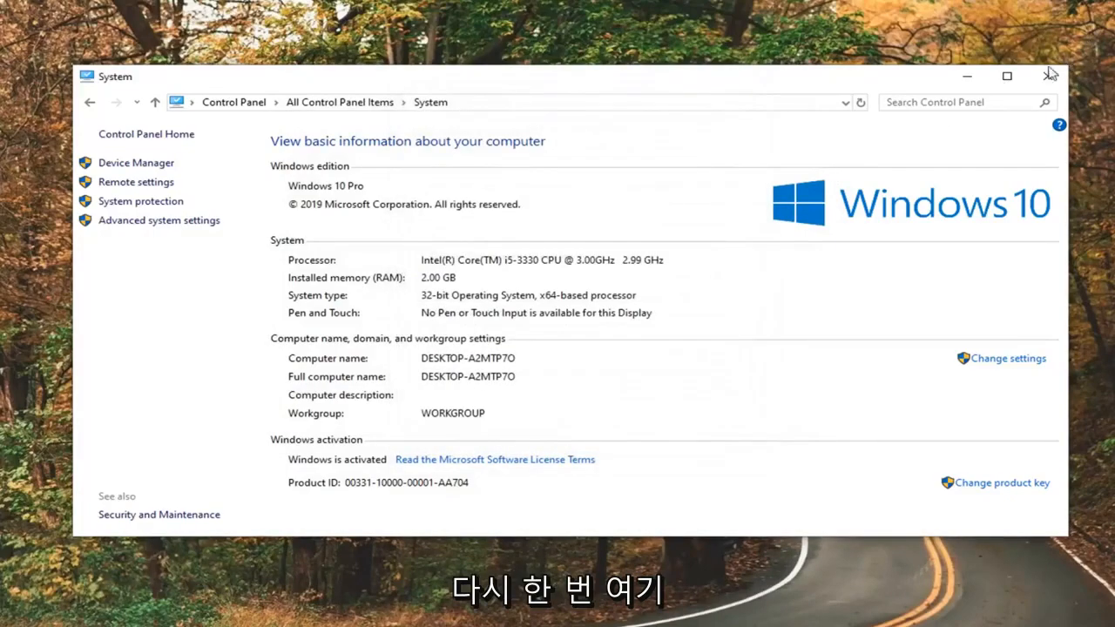
pyautogui.click(1049, 76)
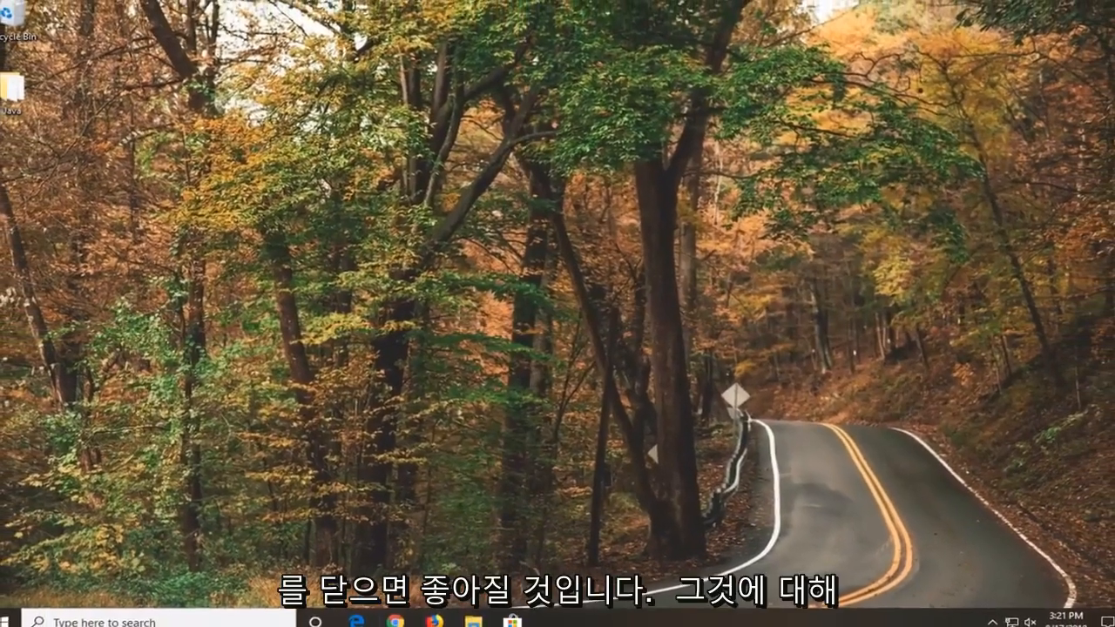